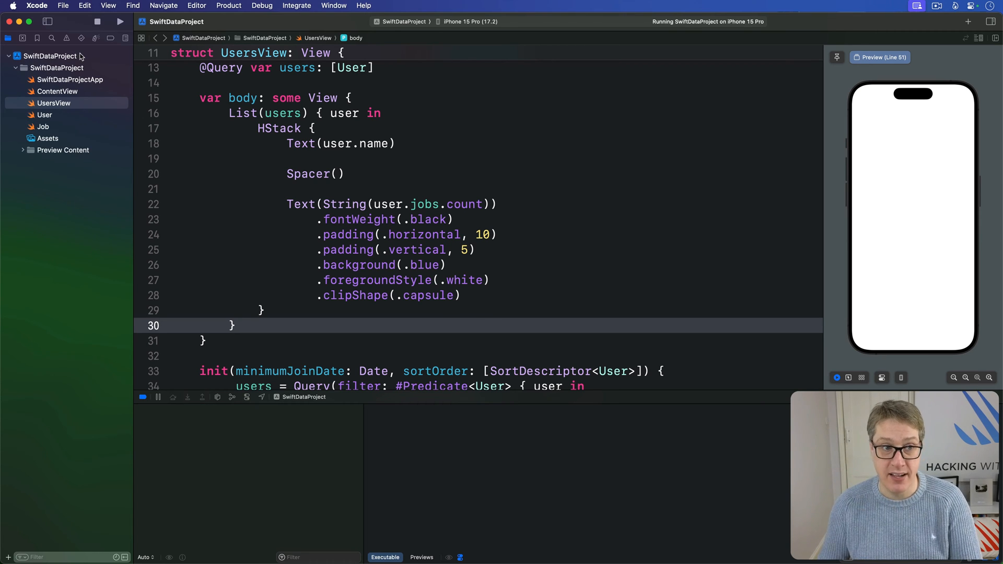
- Select the SwiftDataProject project and its app target to show the General settings
{"action": "left_click", "coordinate": [50, 56]}
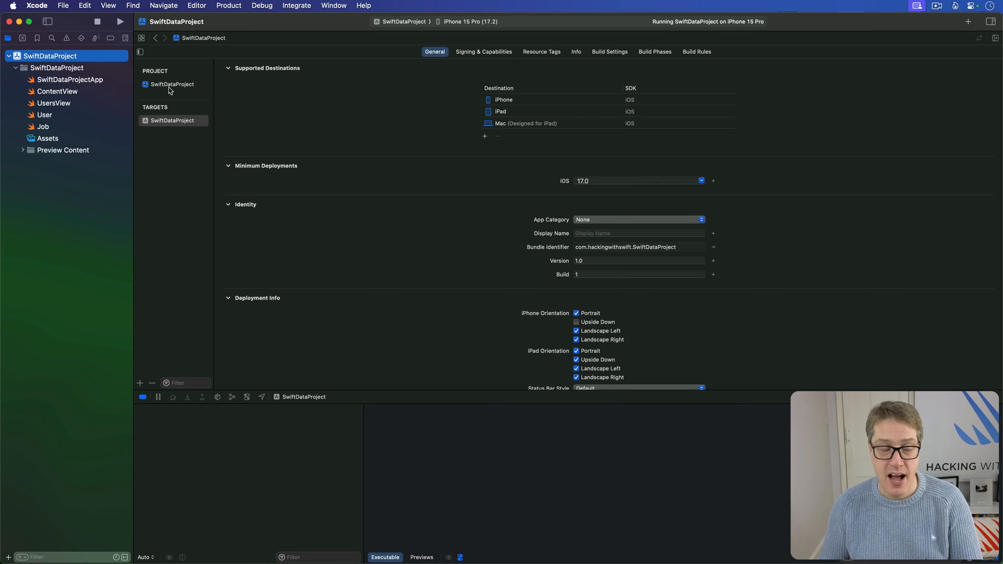
{"action": "mouse_move", "coordinate": [178, 83]}
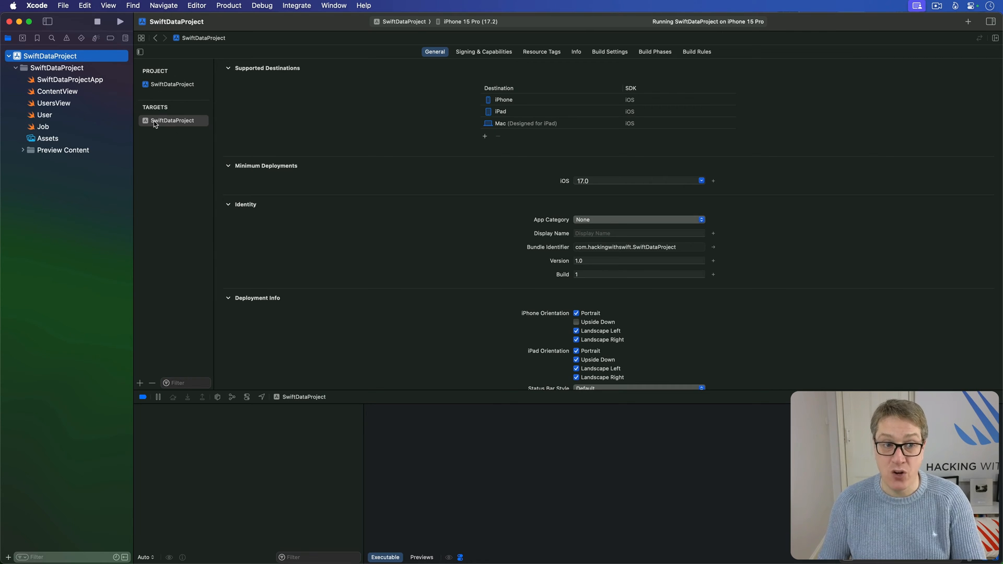
{"action": "left_click", "coordinate": [171, 121]}
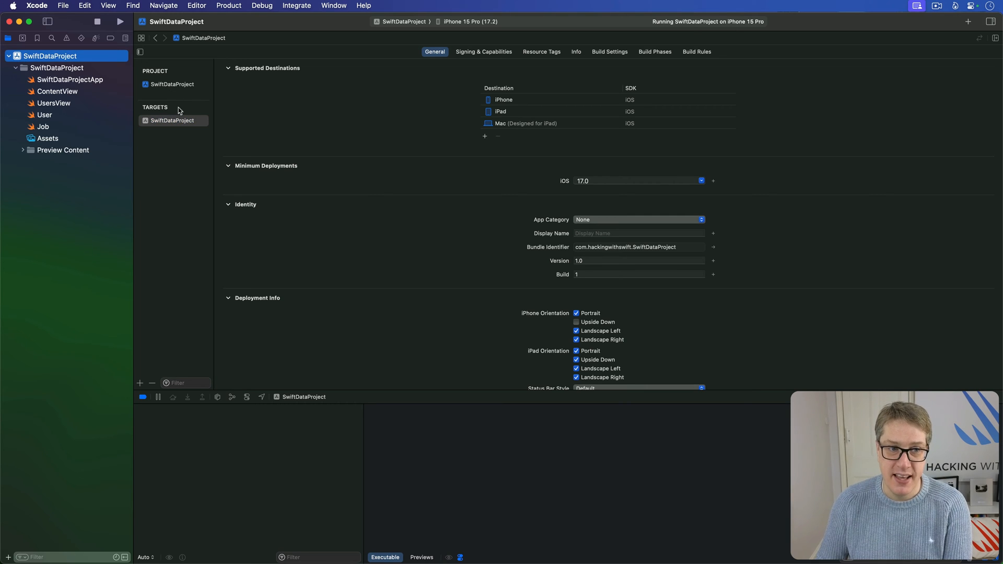
{"action": "left_click", "coordinate": [171, 120]}
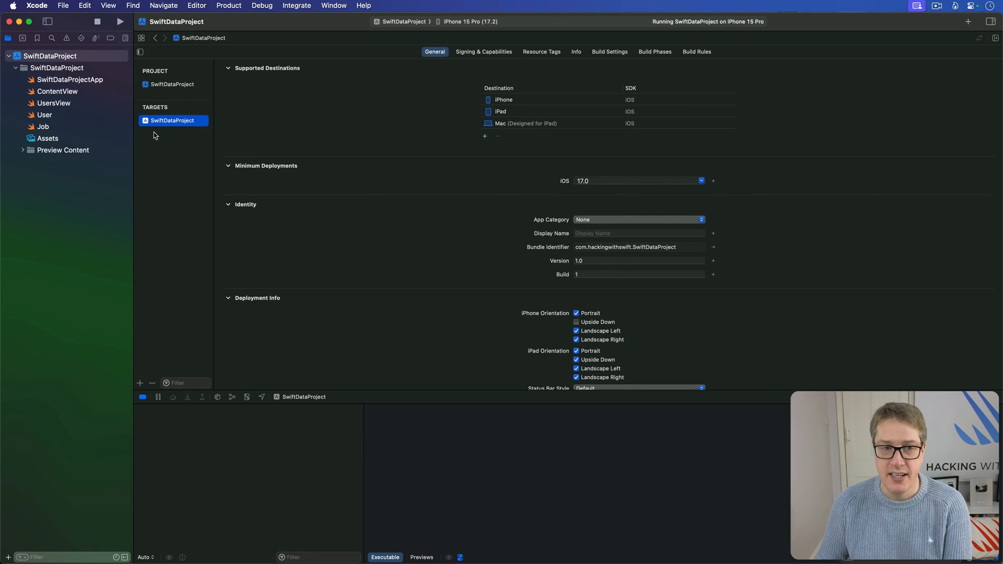
{"action": "mouse_move", "coordinate": [491, 66]}
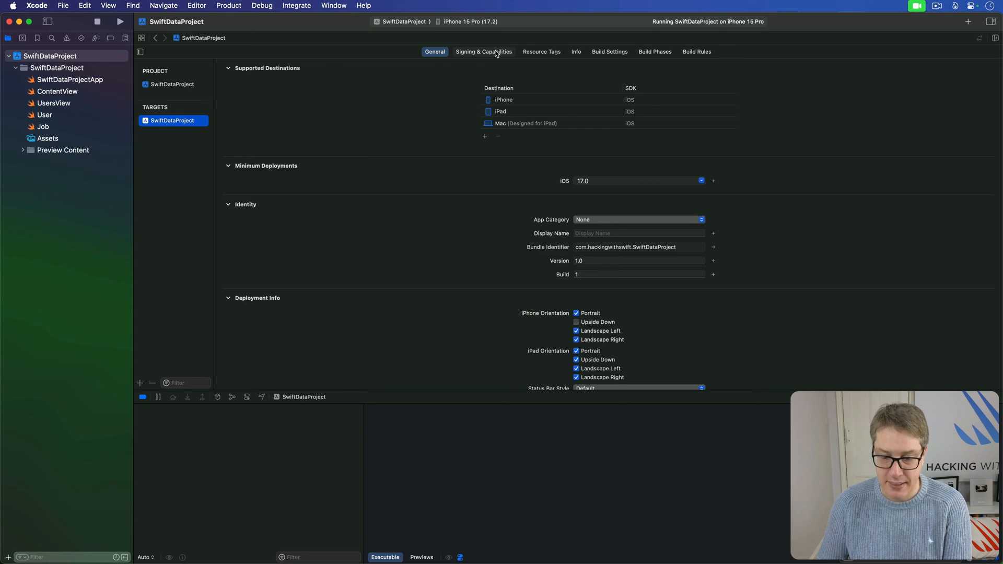
- Add the iCloud capability from Signing & Capabilities by searching 'icloud'
{"action": "left_click", "coordinate": [482, 52]}
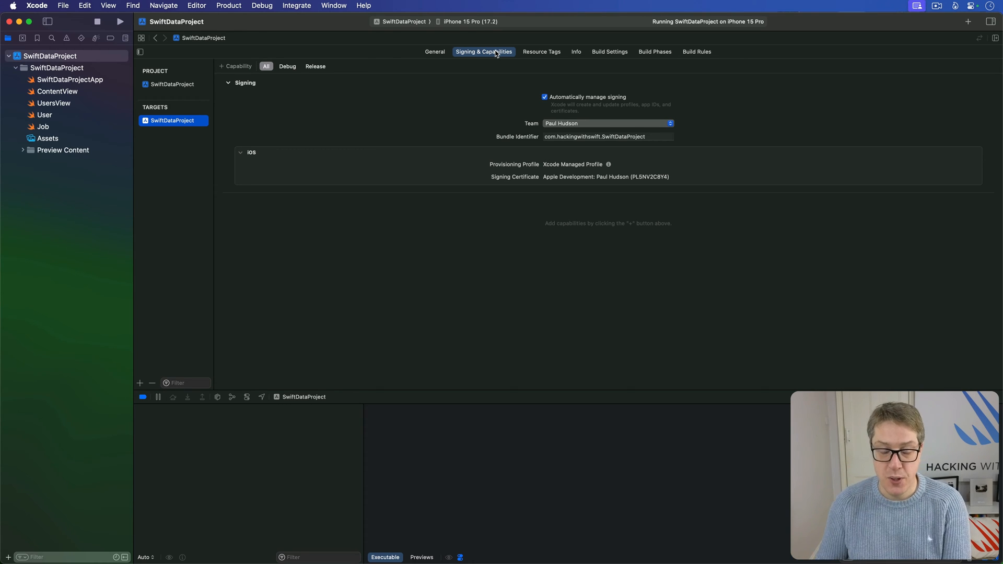
{"action": "mouse_move", "coordinate": [232, 70]}
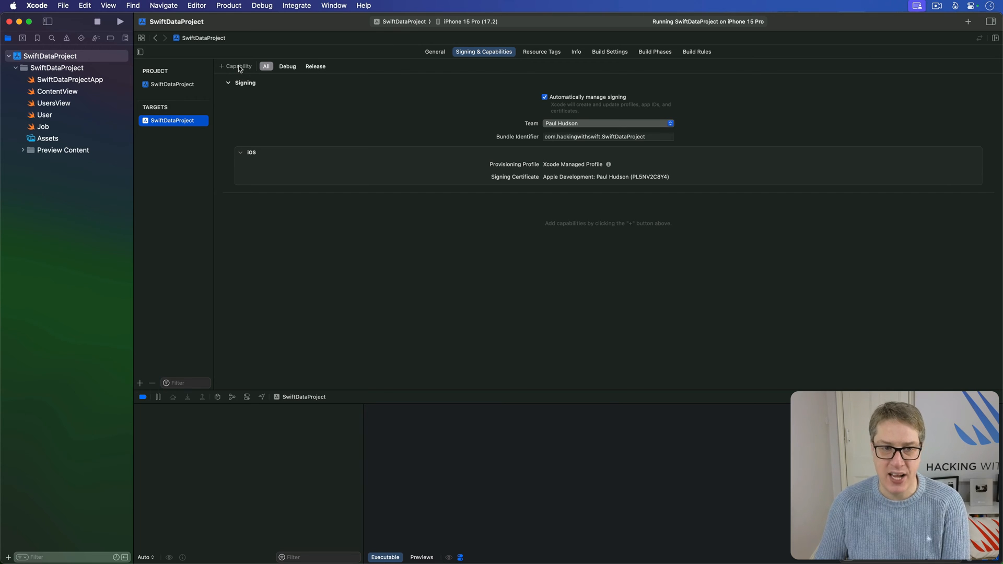
{"action": "left_click", "coordinate": [234, 66]}
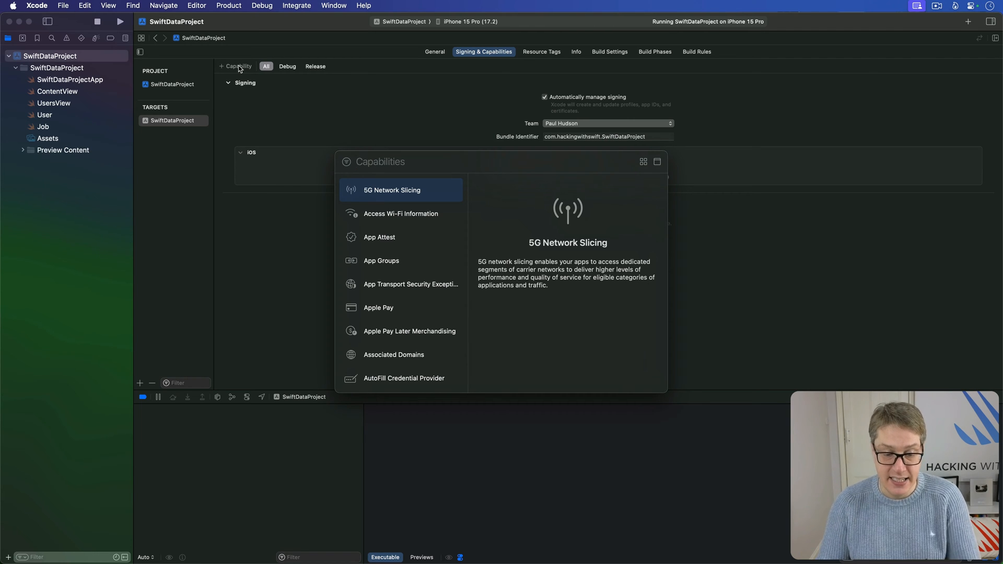
{"action": "type", "text": "ic"}
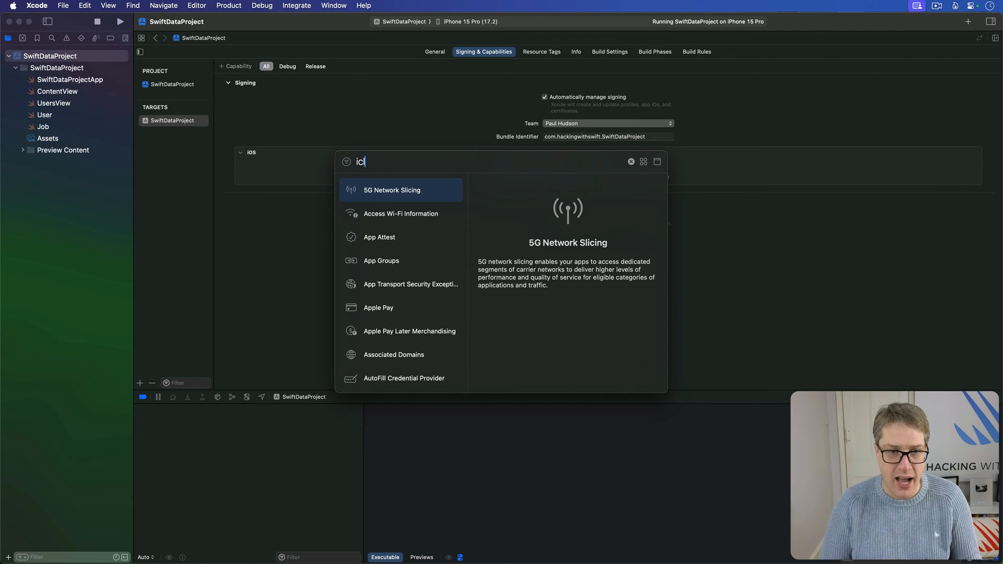
{"action": "type", "text": "loud"}
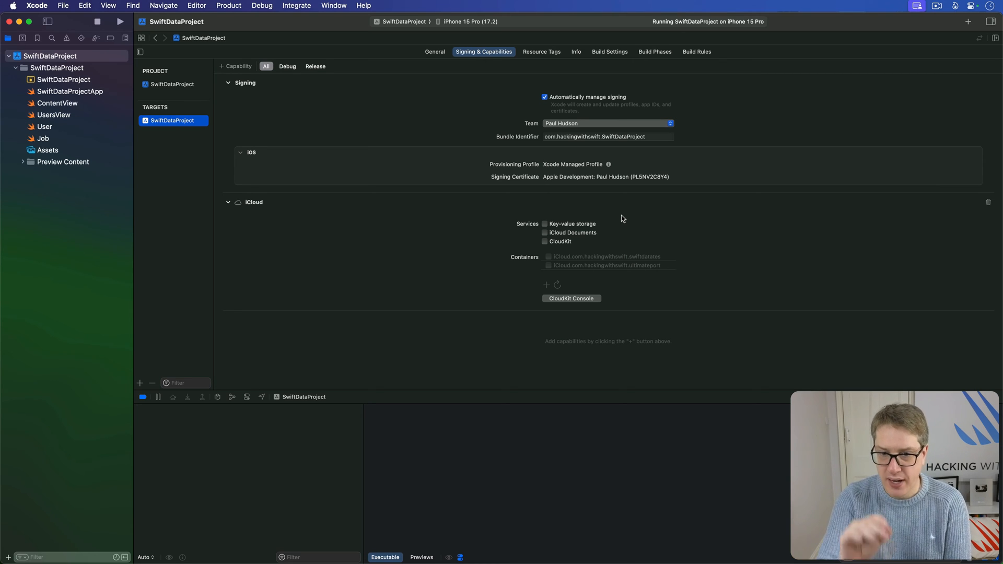
{"action": "mouse_move", "coordinate": [570, 240]}
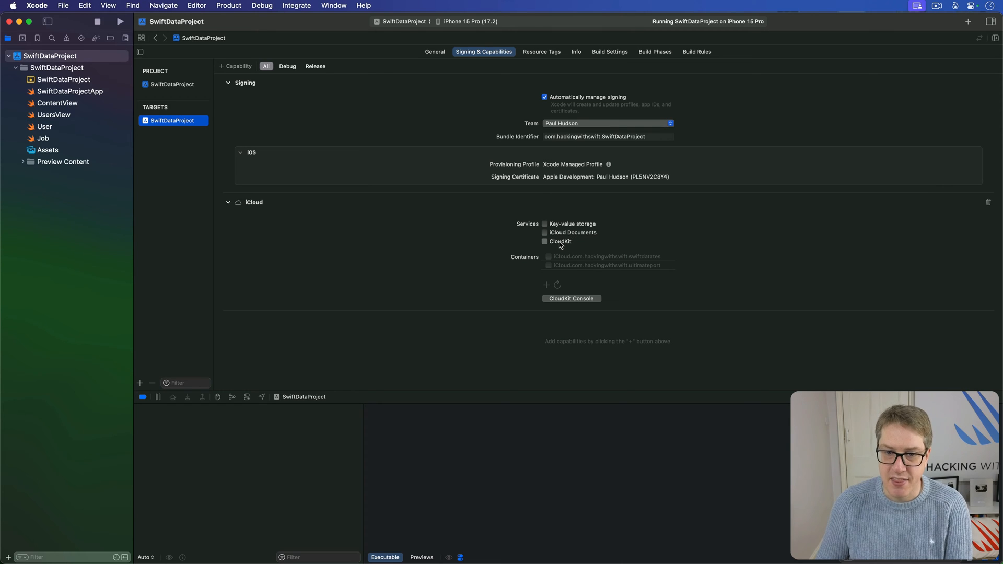
- Enable CloudKit and select the existing iCloud.com.hackingwithswift container instead of creating a new one
{"action": "left_click", "coordinate": [544, 241]}
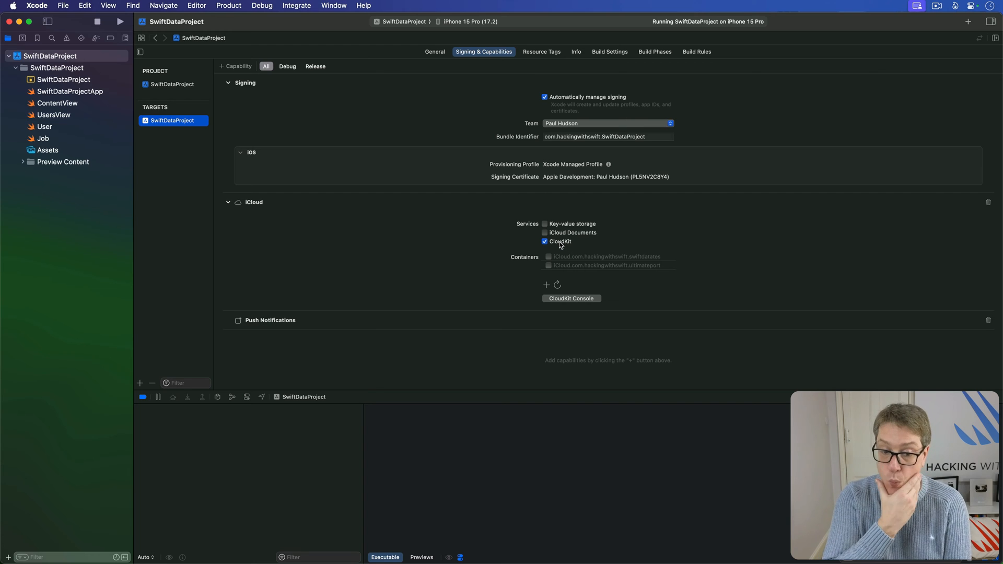
{"action": "mouse_move", "coordinate": [548, 282]}
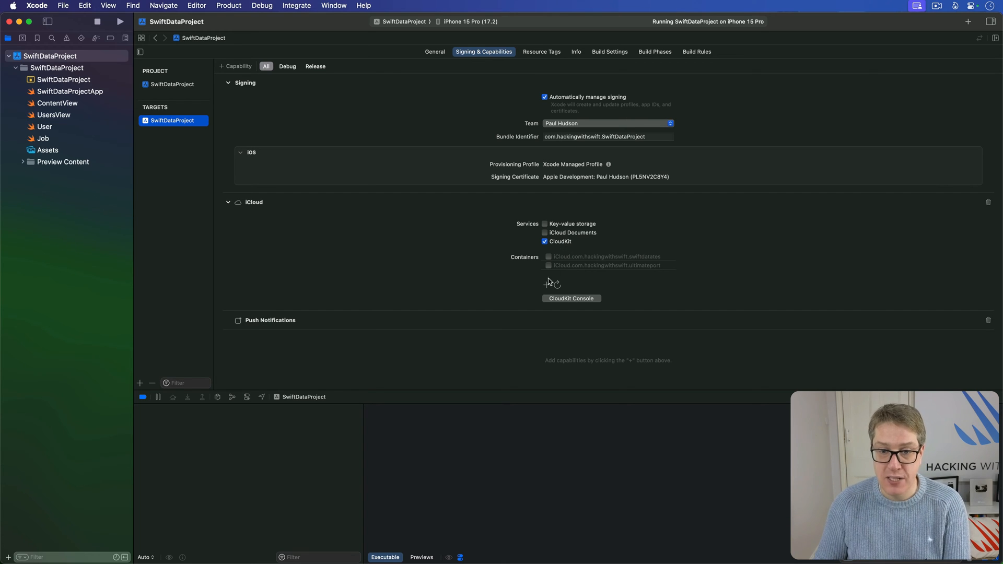
{"action": "left_click", "coordinate": [544, 283]}
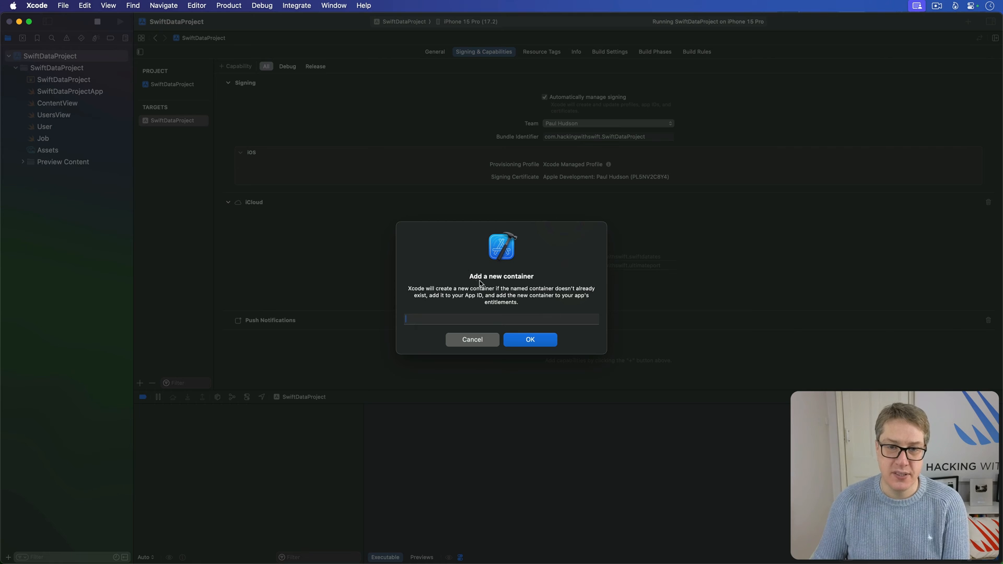
{"action": "left_click", "coordinate": [472, 339]}
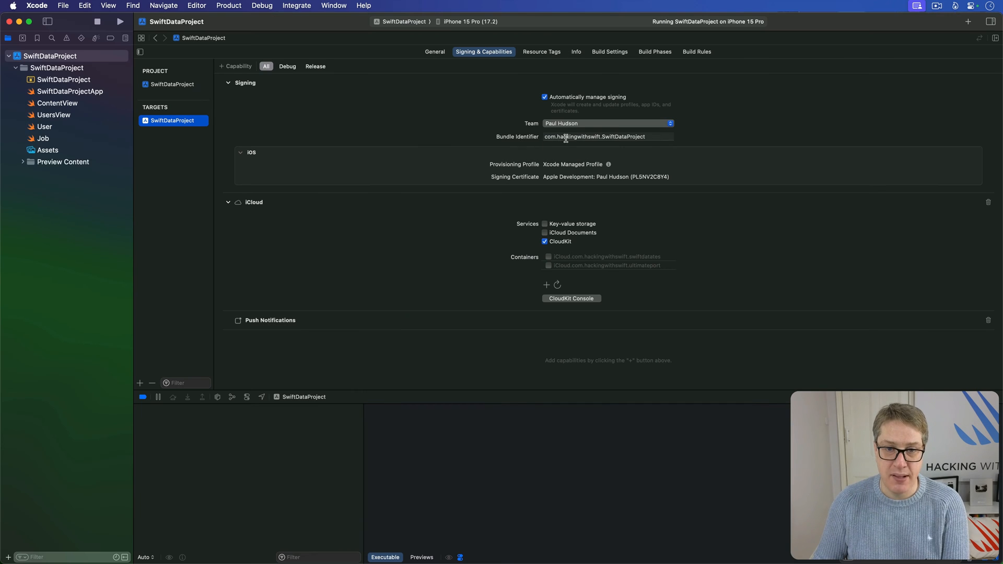
{"action": "mouse_move", "coordinate": [593, 133]}
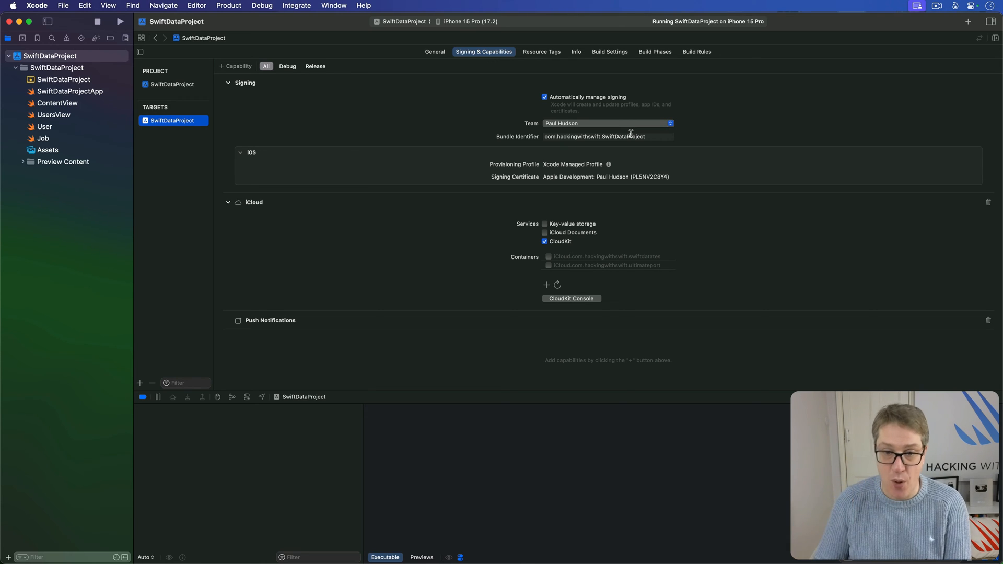
{"action": "left_click", "coordinate": [545, 256]}
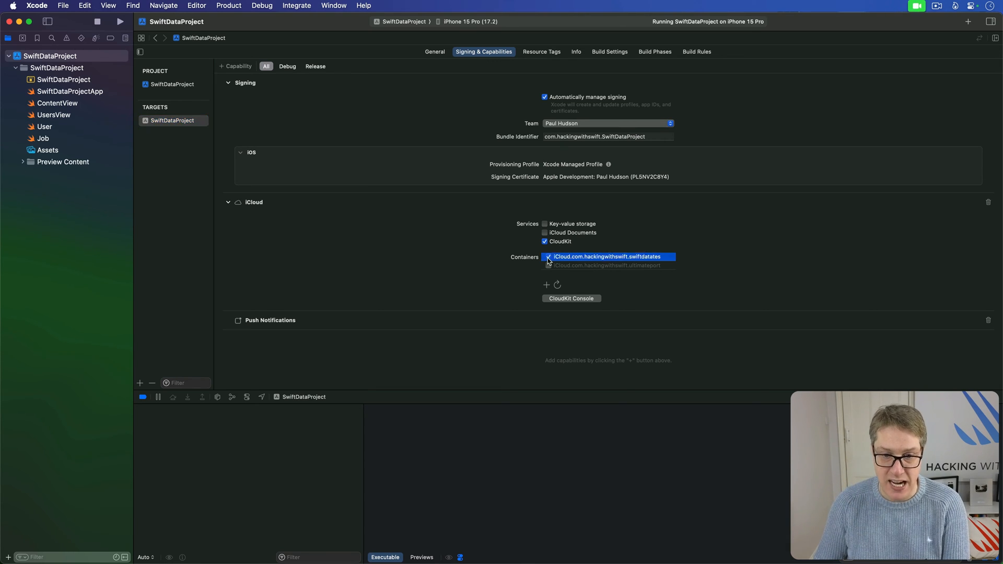
{"action": "left_click", "coordinate": [548, 257]}
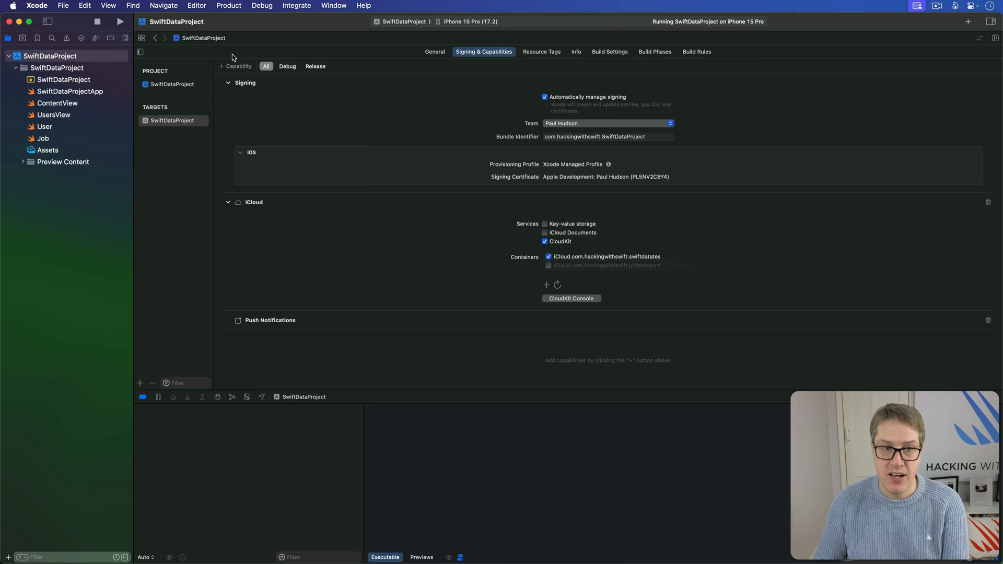
- Add the Background Modes capability and enable Remote notifications
{"action": "left_click", "coordinate": [235, 66]}
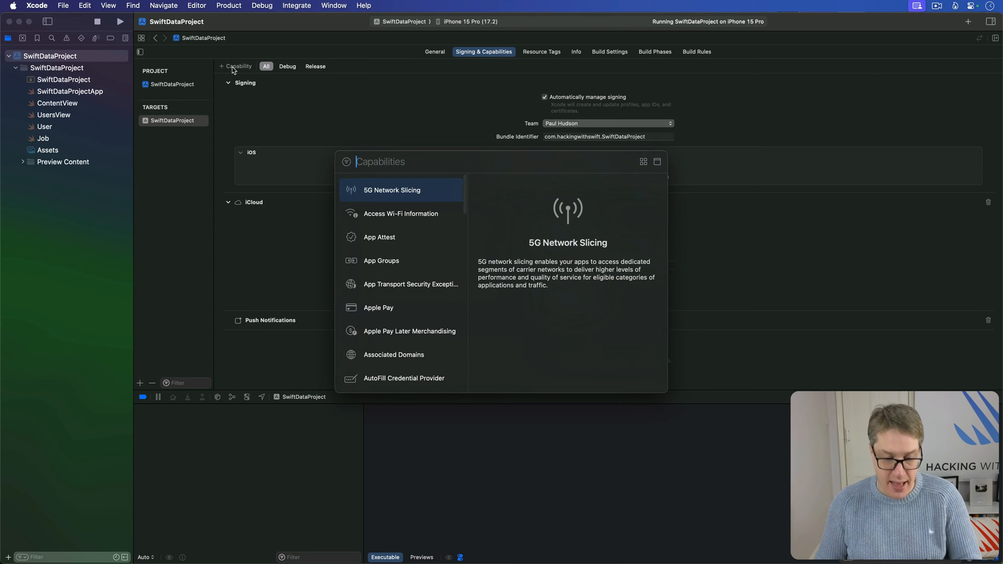
{"action": "type", "text": "bacl"}
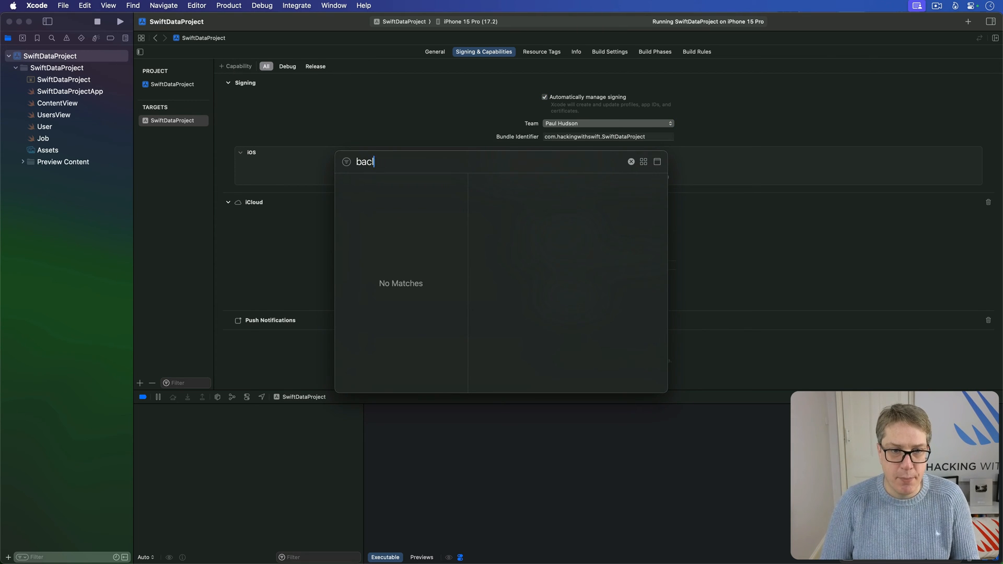
{"action": "type", "text": "kground"}
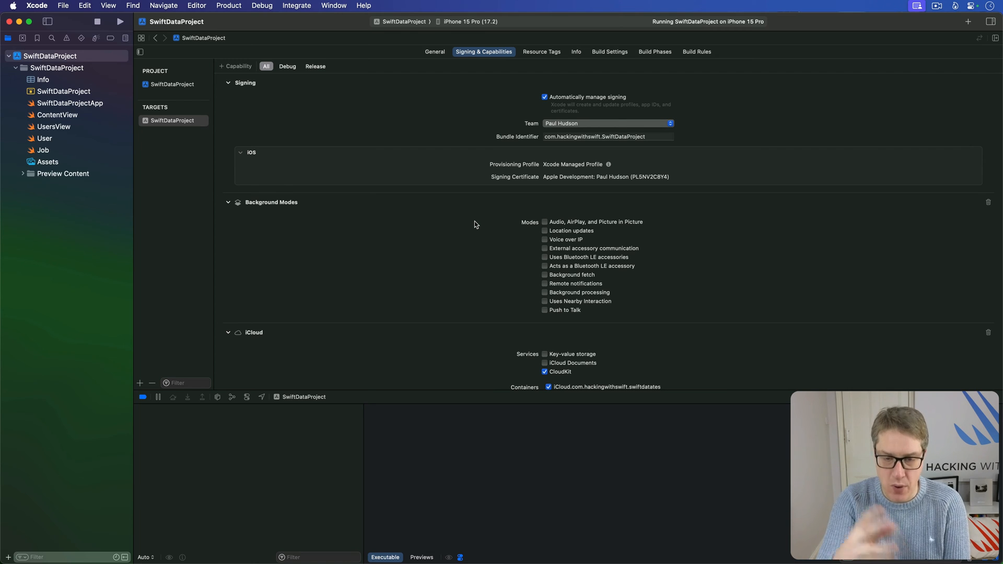
{"action": "mouse_move", "coordinate": [578, 310]}
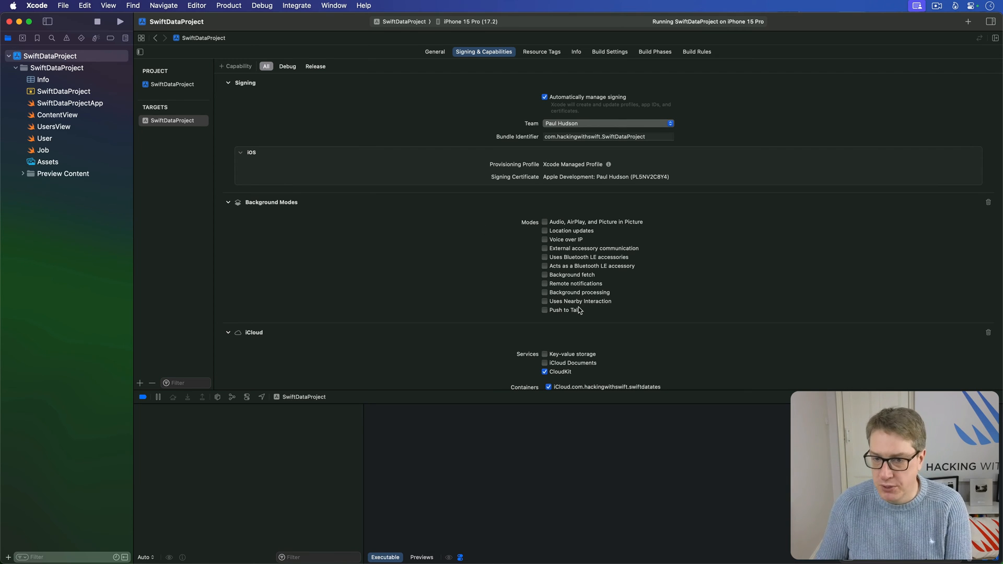
{"action": "mouse_move", "coordinate": [582, 266]}
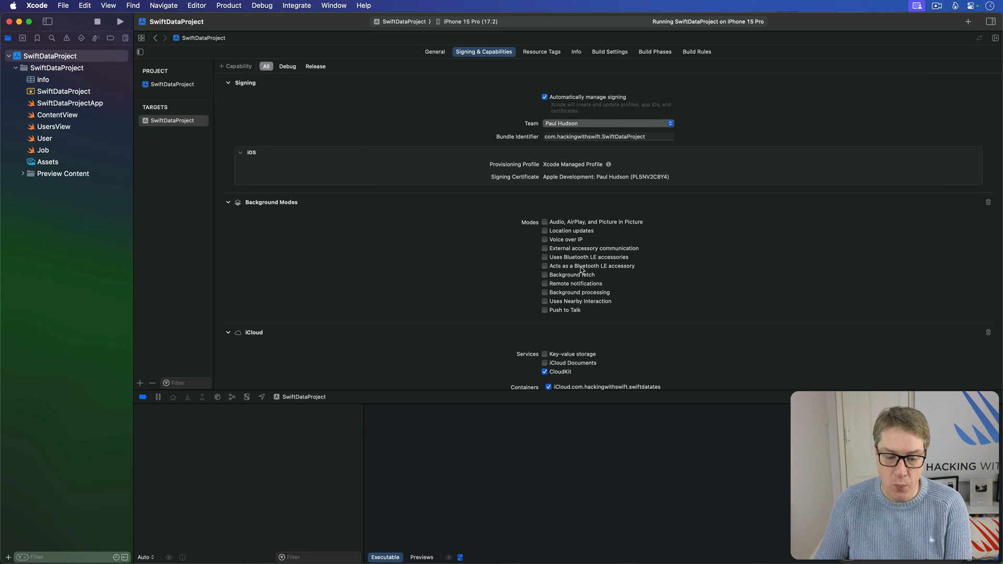
{"action": "left_click", "coordinate": [545, 284]}
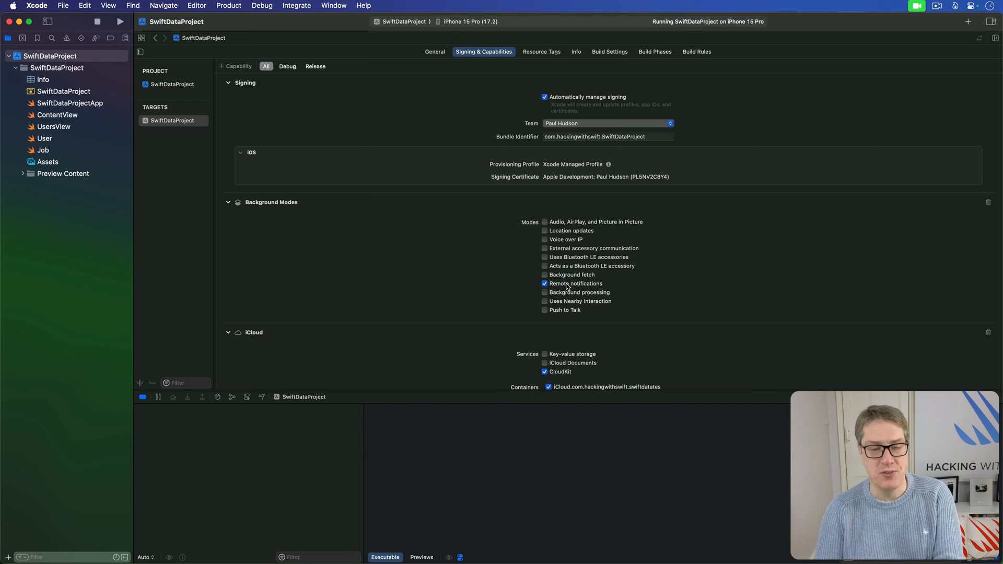
{"action": "mouse_move", "coordinate": [34, 162]}
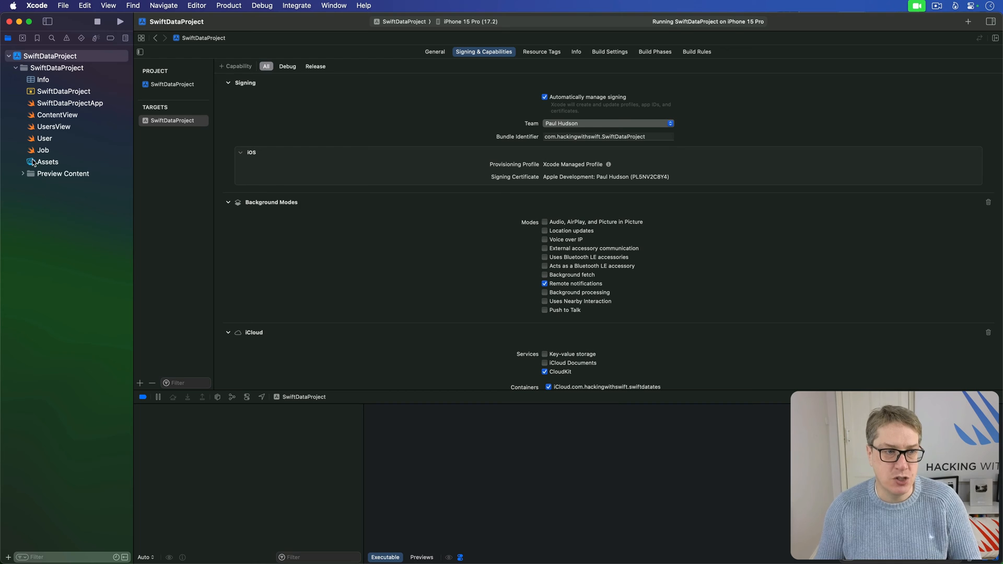
- Open Job.swift, run the app, and scroll the console to the CloudKit attribute errors
{"action": "left_click", "coordinate": [43, 149]}
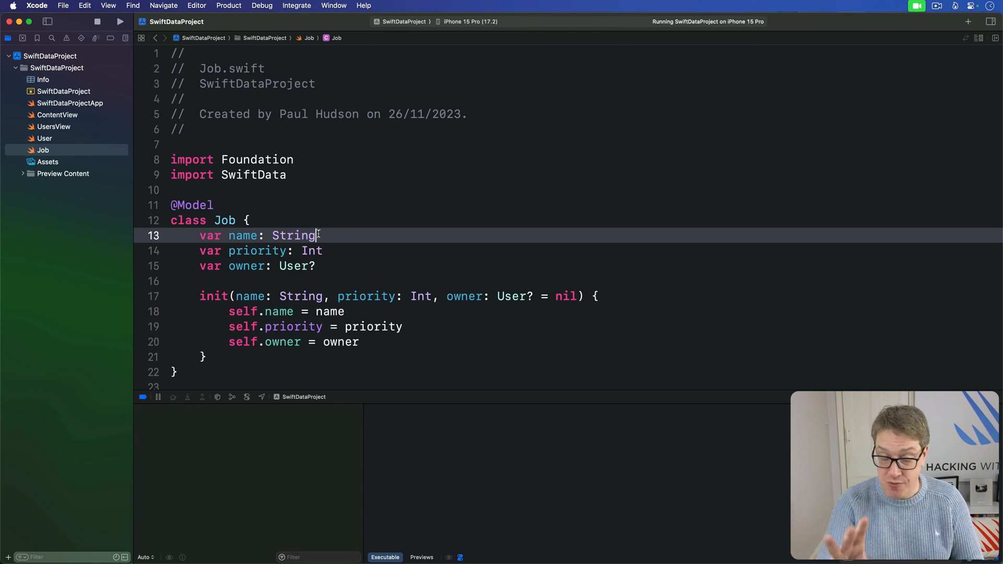
{"action": "left_click", "coordinate": [97, 21]}
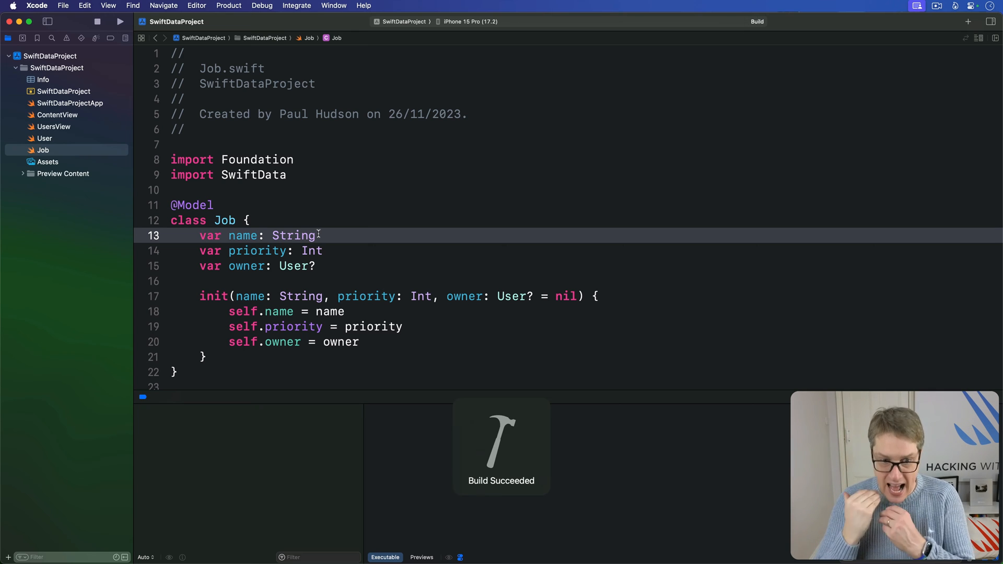
{"action": "left_click", "coordinate": [119, 21]}
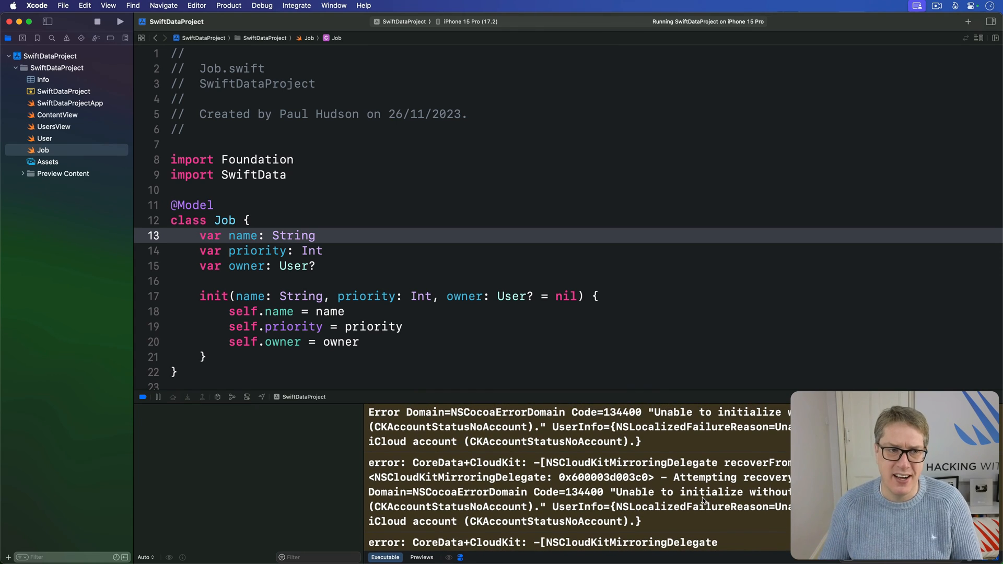
{"action": "scroll", "scroll_direction": "down", "scroll_amount": 3}
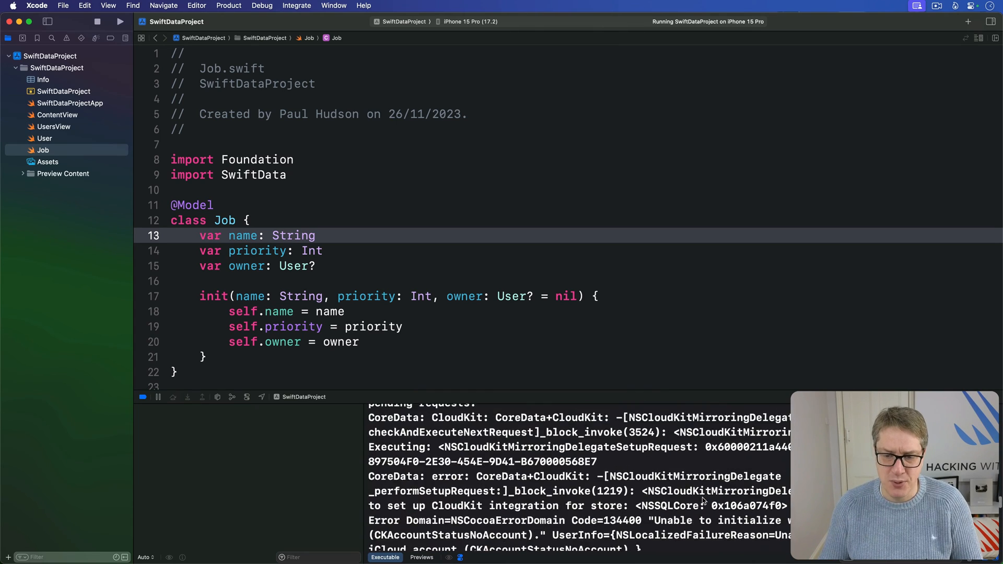
{"action": "scroll", "scroll_direction": "down", "scroll_amount": 3}
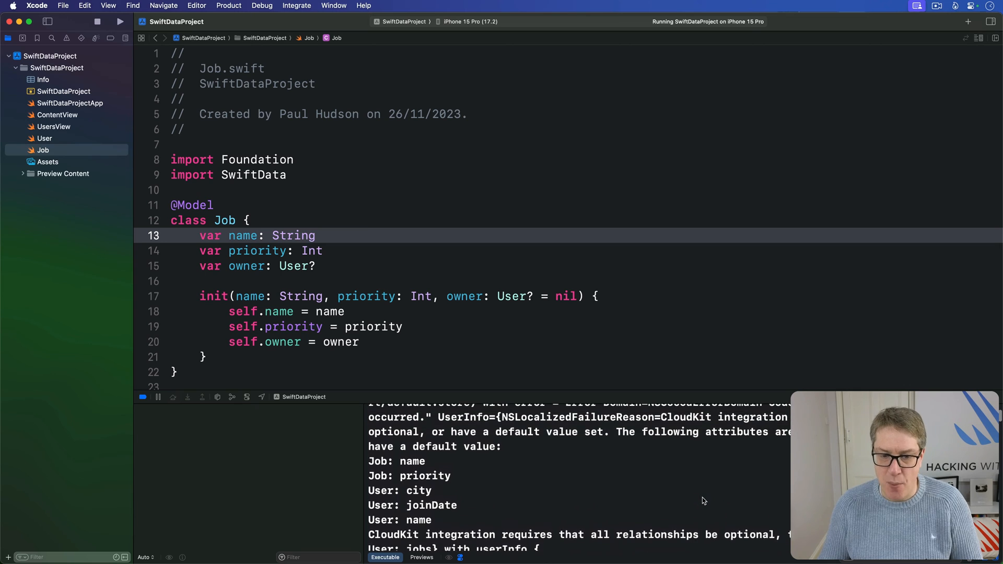
{"action": "scroll", "scroll_direction": "up", "scroll_amount": 3}
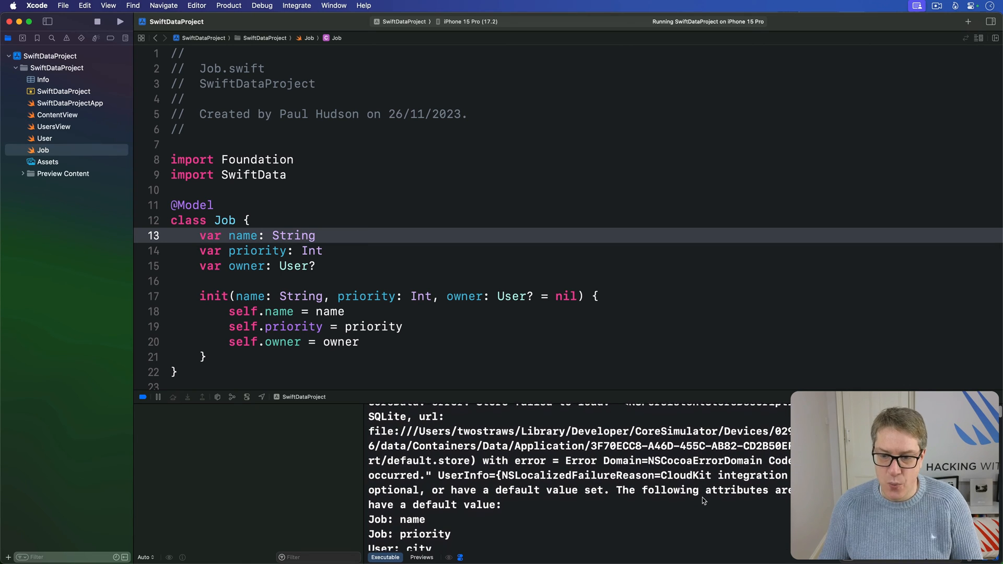
{"action": "scroll", "scroll_direction": "down", "scroll_amount": 3}
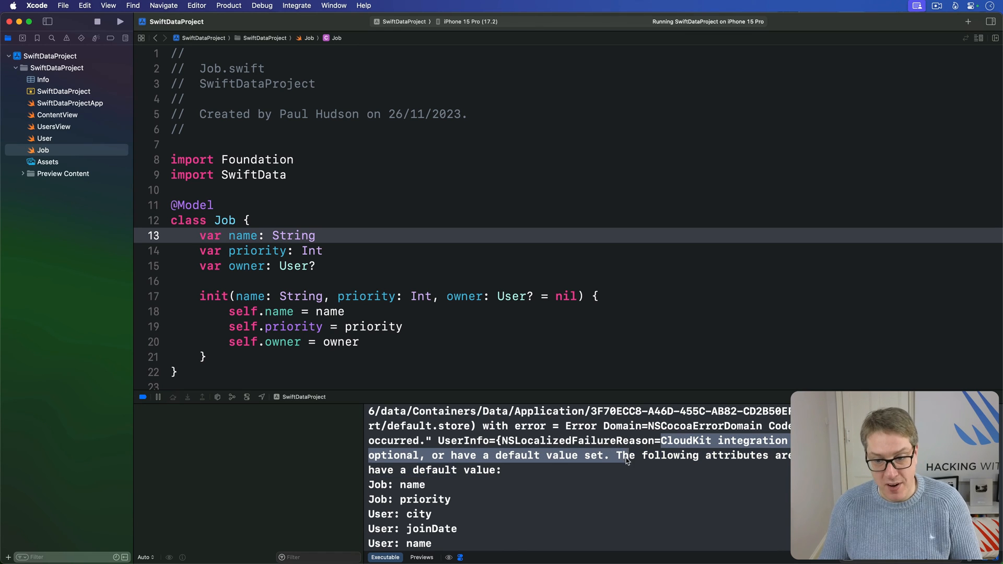
{"action": "scroll", "scroll_direction": "down", "scroll_amount": 3}
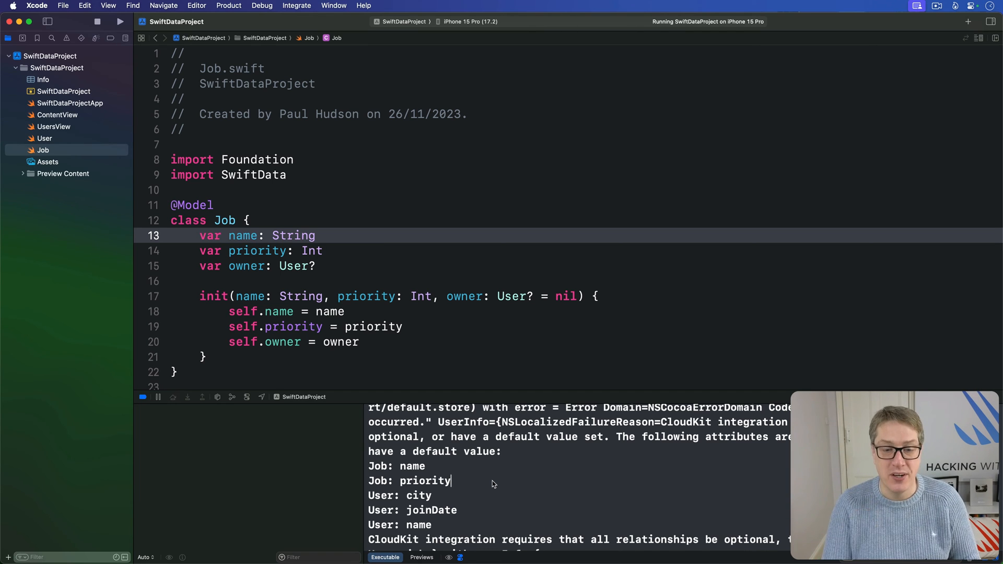
{"action": "scroll", "scroll_direction": "down", "scroll_amount": 3}
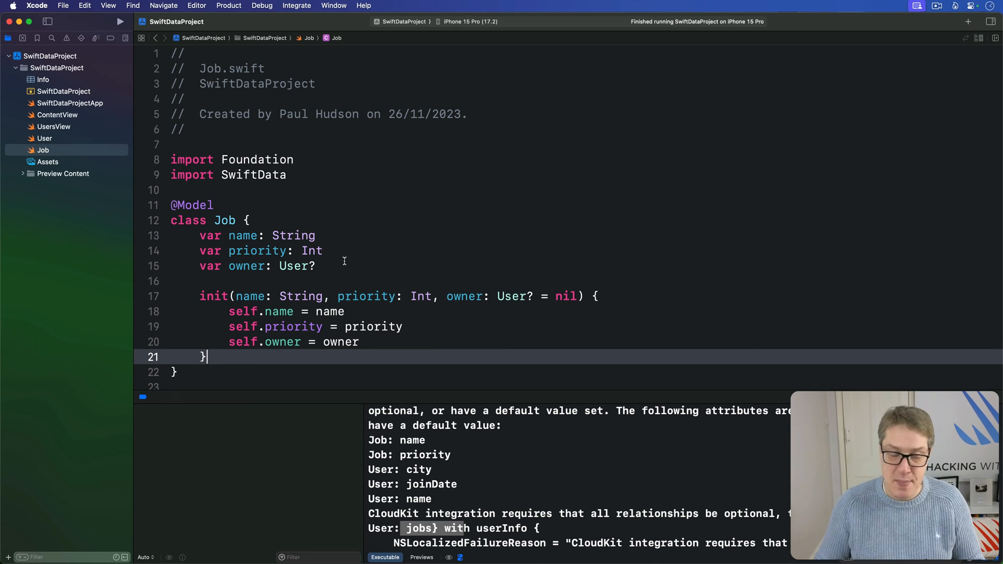
- Default Job's name to "None" and priority to 1, noting the optional owner line
{"action": "type", "text": "= \""}
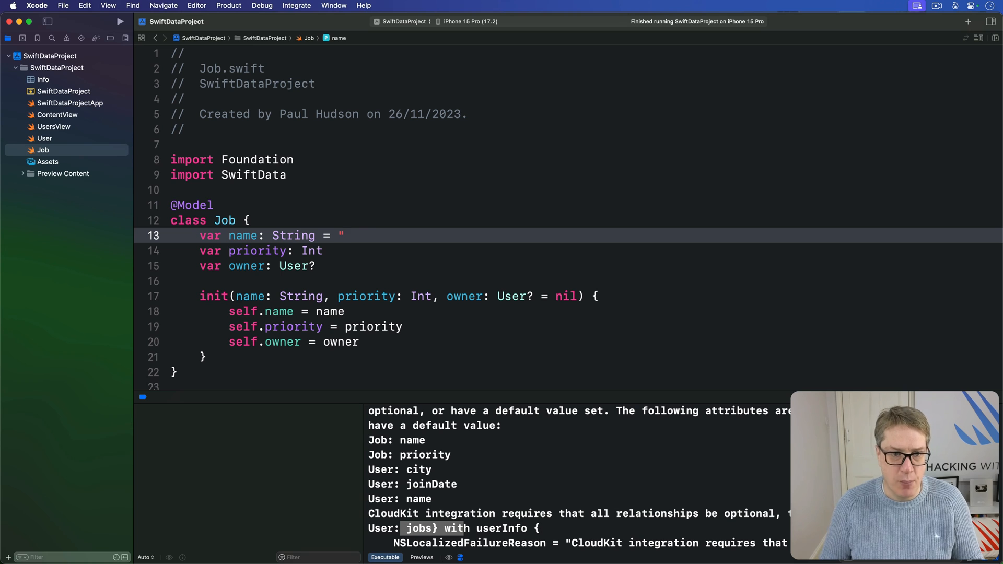
{"action": "type", "text": "None\""}
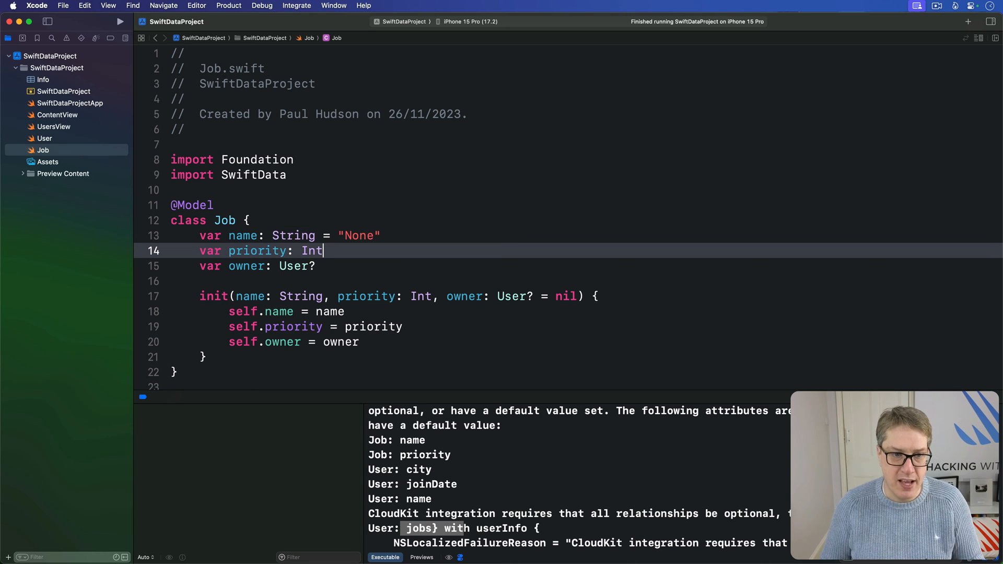
{"action": "type", "text": "= 1"}
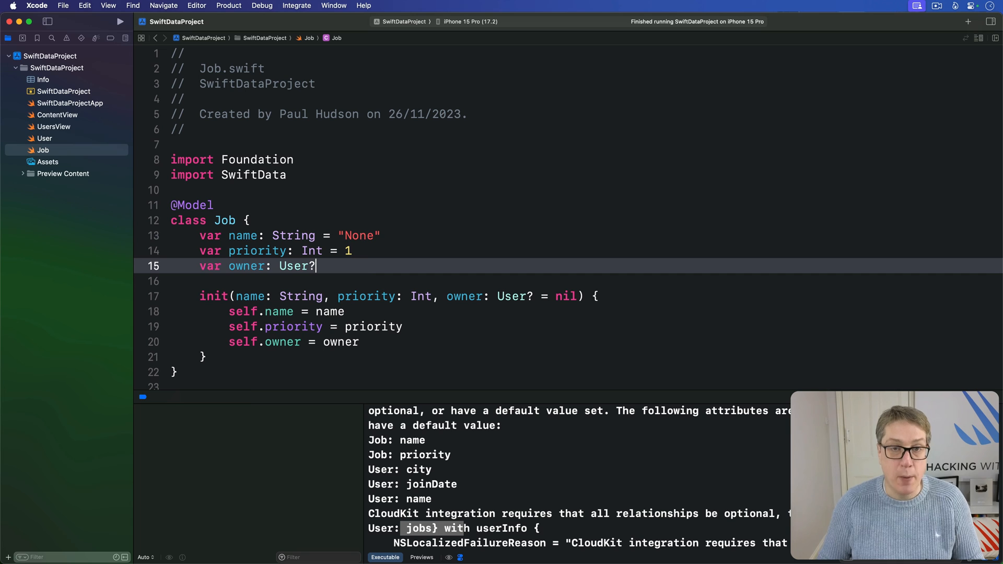
{"action": "triple_click", "coordinate": [256, 266]}
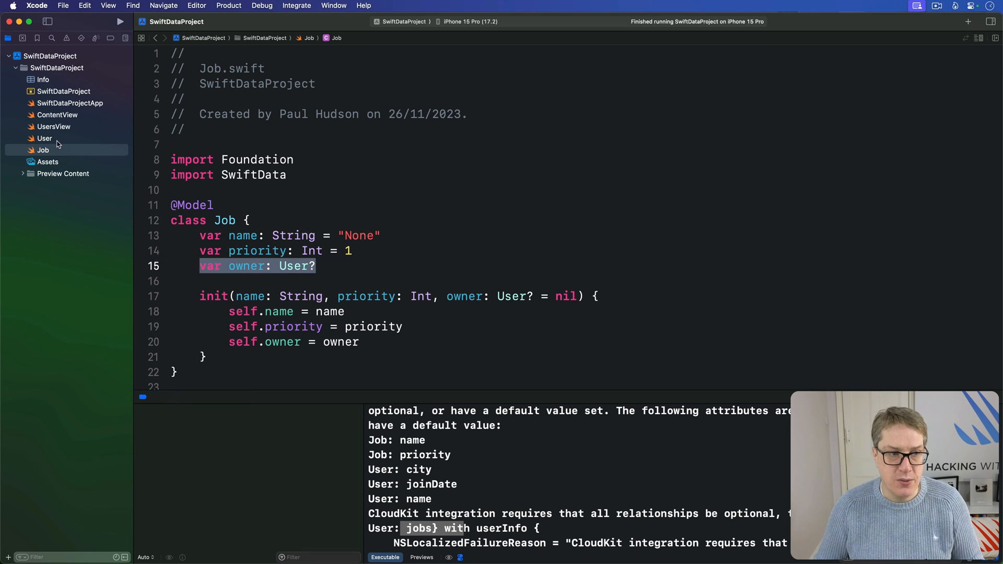
- In User.swift default name to "Anonymous", city to "Unknown", and make jobs type [Job]?
{"action": "left_click", "coordinate": [45, 138]}
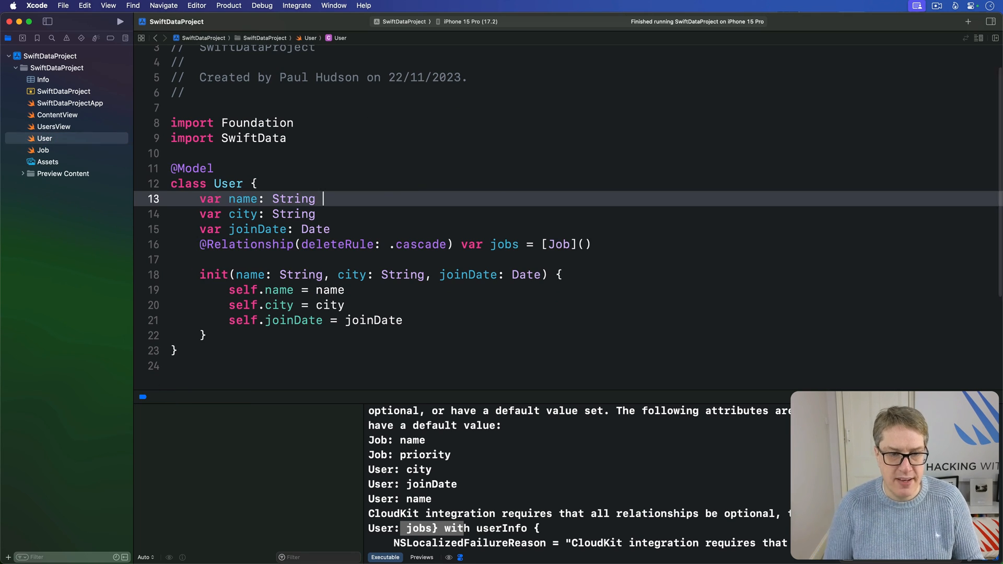
{"action": "type", "text": "= \"Anonymous\""}
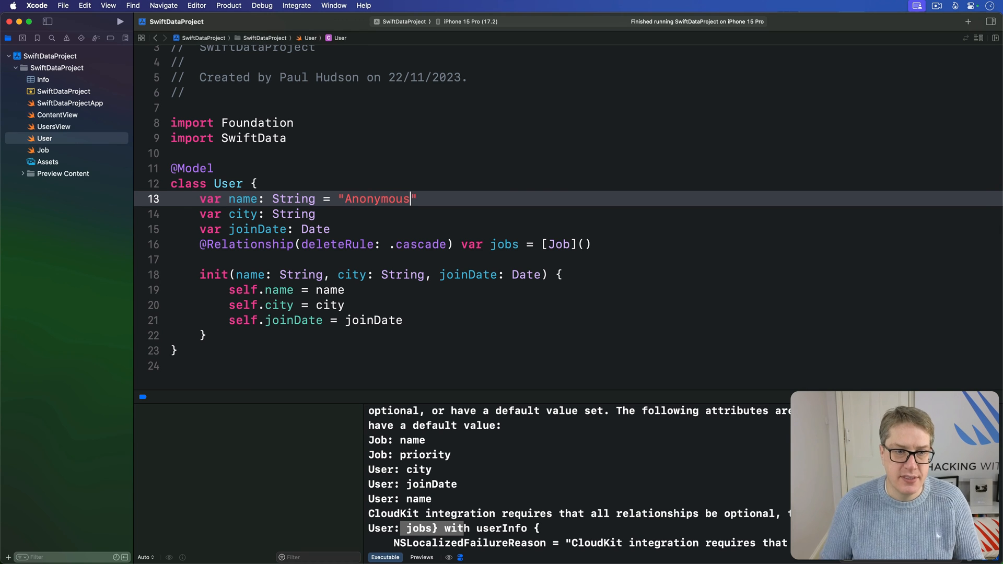
{"action": "type", "text": "+ \"Unknown"}
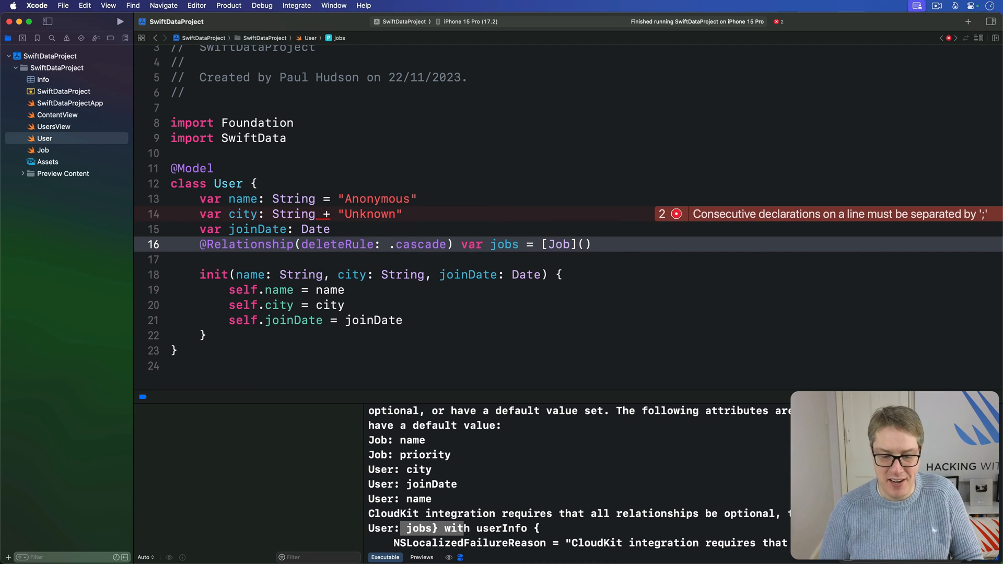
{"action": "left_click", "coordinate": [400, 213]}
{"action": "type", "text": ": "}
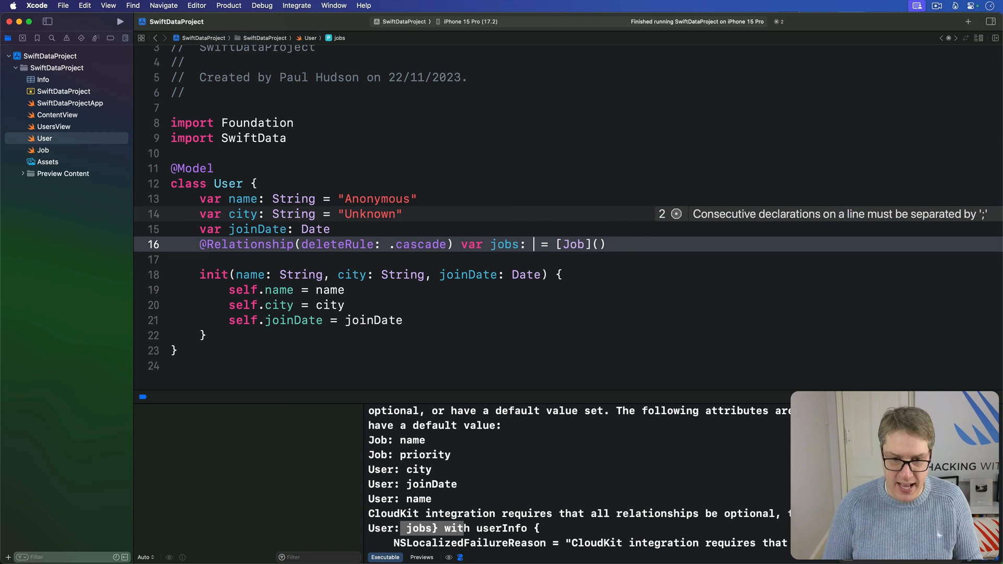
{"action": "type", "text": "[Job]?"}
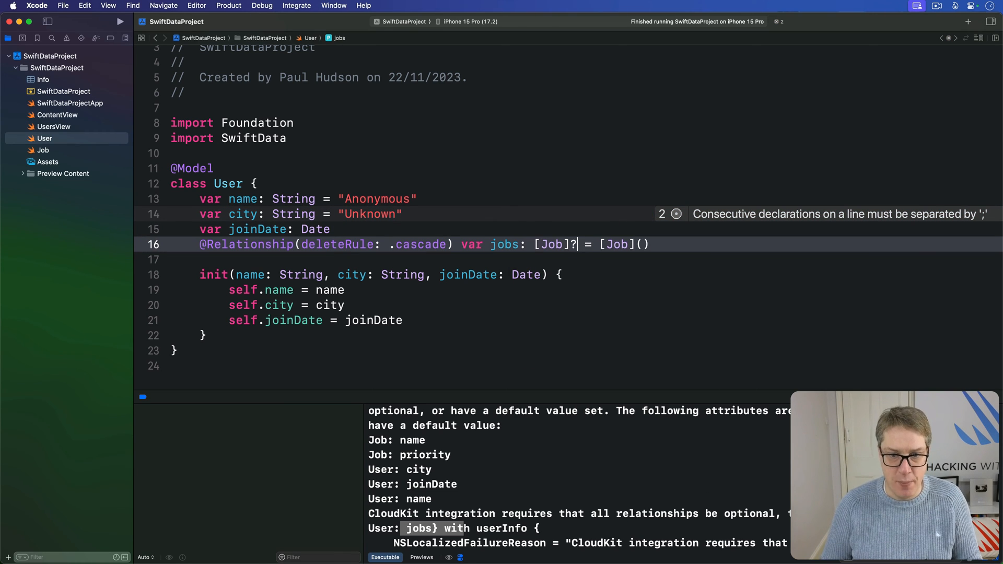
{"action": "double_click", "coordinate": [618, 243]}
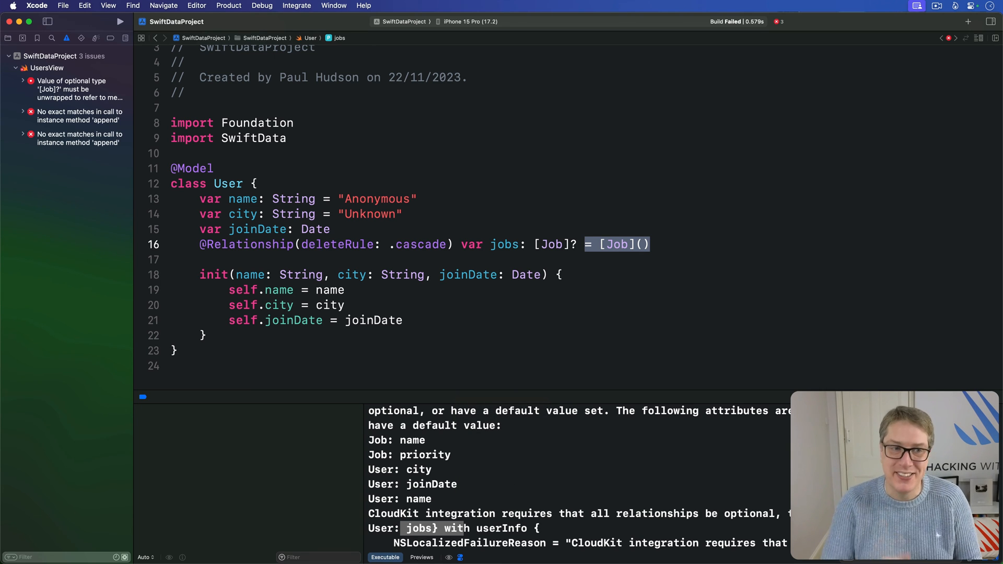
{"action": "mouse_move", "coordinate": [489, 250]}
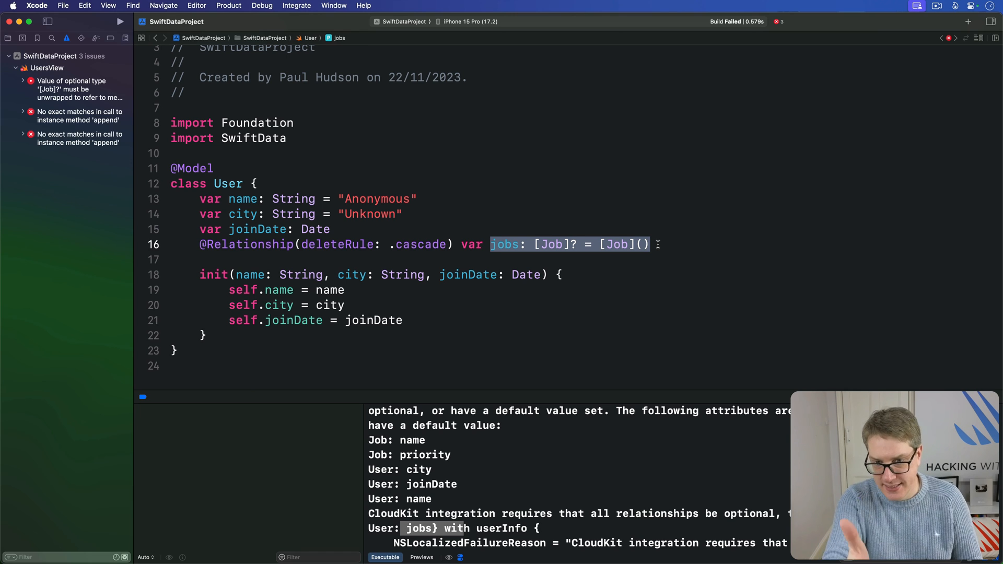
- Change both sample-data appends to jobs?.append, then jump to the remaining unwrap error
{"action": "left_click", "coordinate": [79, 138]}
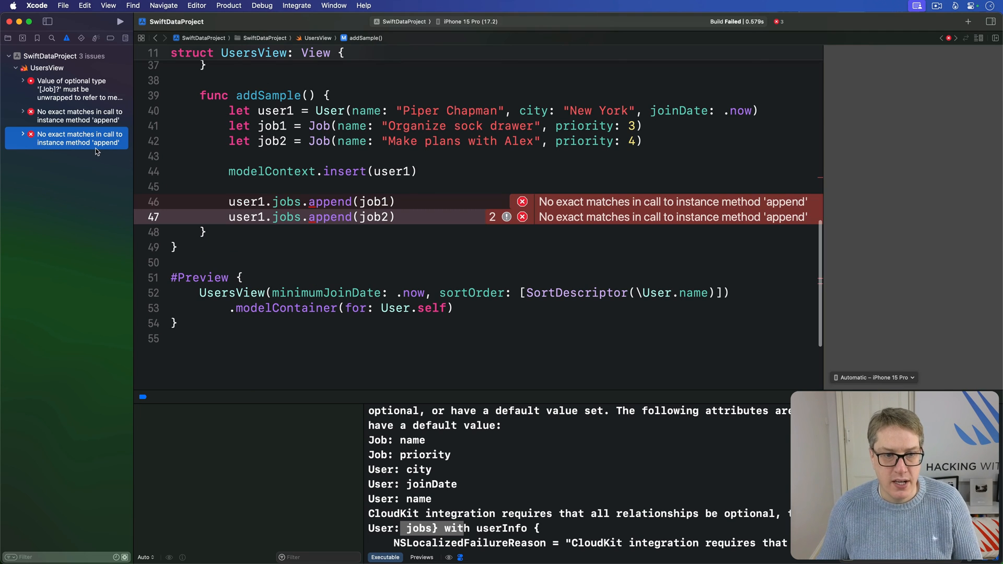
{"action": "left_click", "coordinate": [380, 205]}
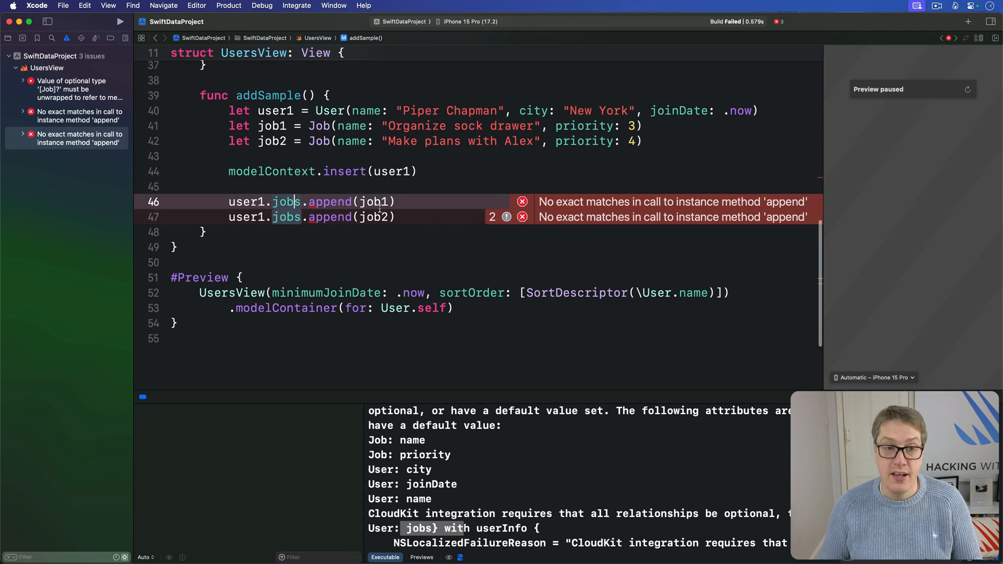
{"action": "double_click", "coordinate": [287, 202]}
{"action": "type", "text": "?"}
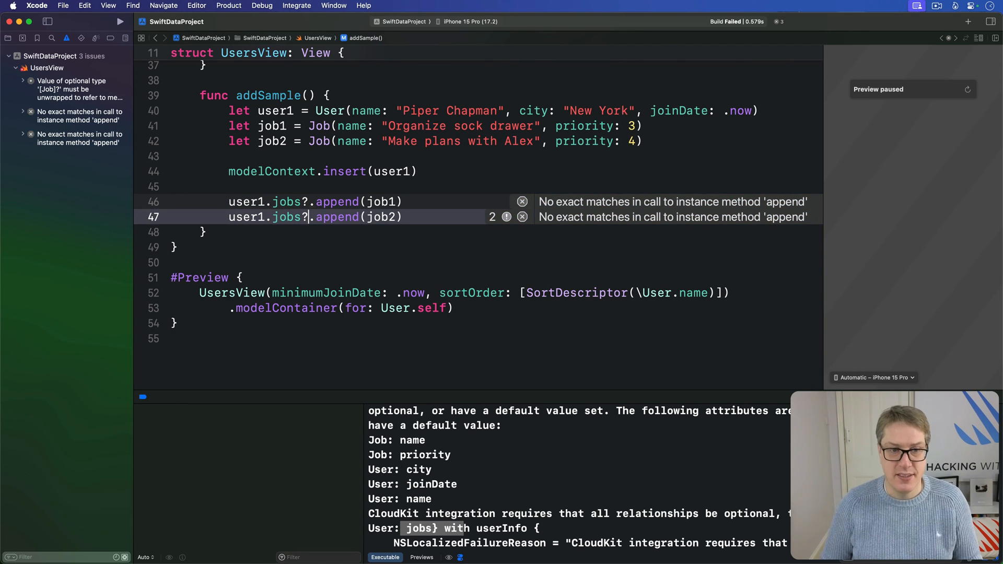
{"action": "left_click", "coordinate": [531, 216]}
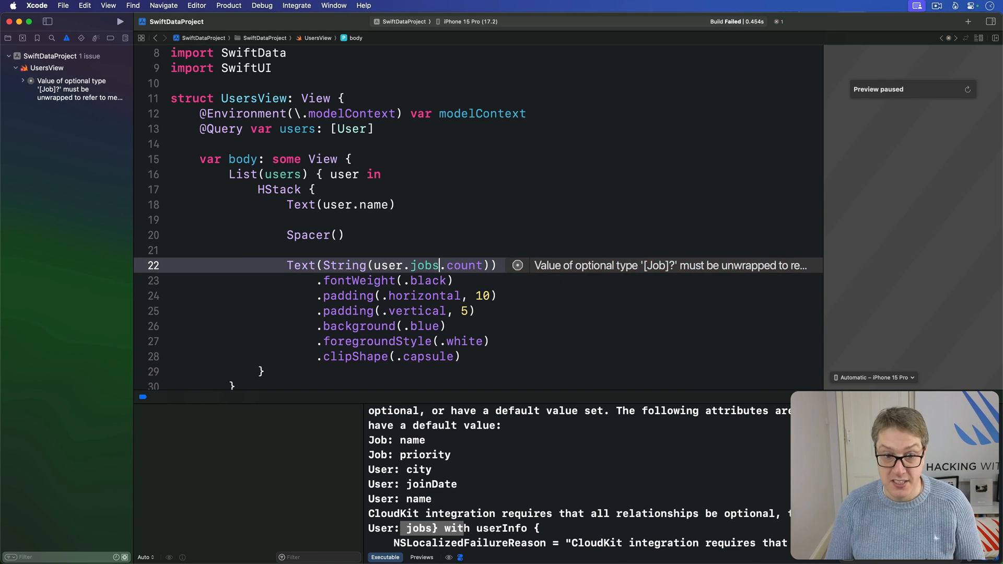
- Change the count badge to user.jobs?.count ?? 0
{"action": "type", "text": "?"}
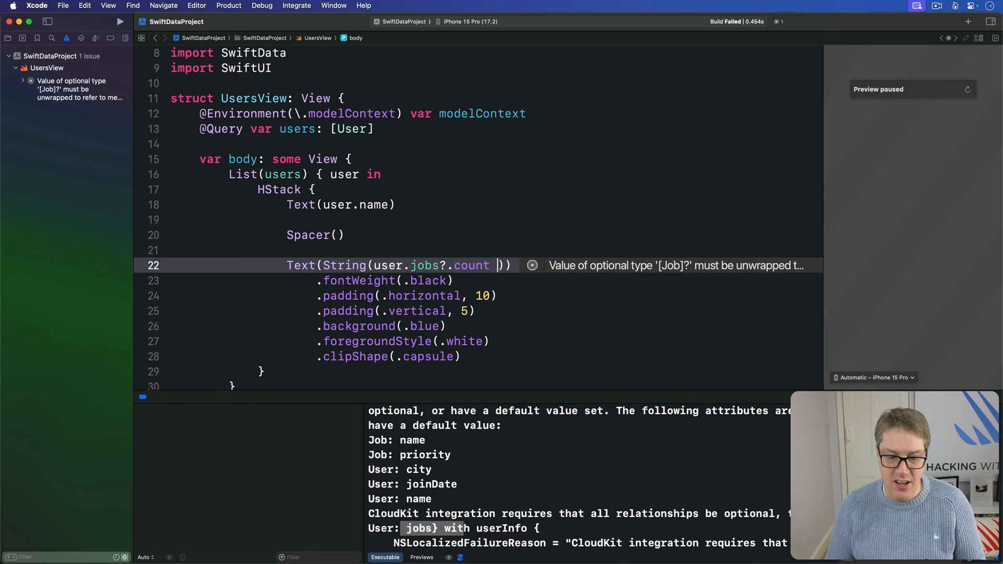
{"action": "type", "text": "?? 0"}
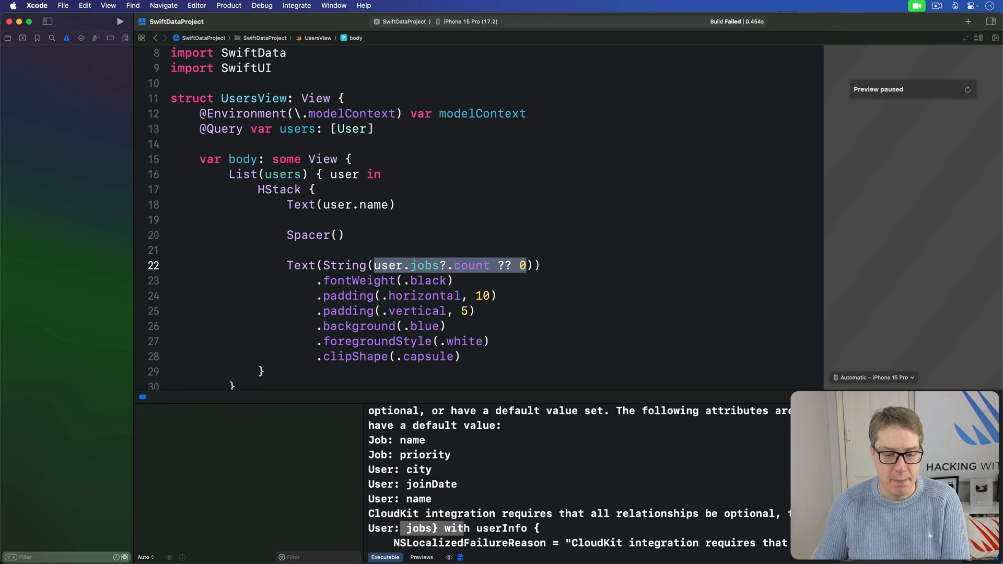
{"action": "mouse_move", "coordinate": [6, 44]}
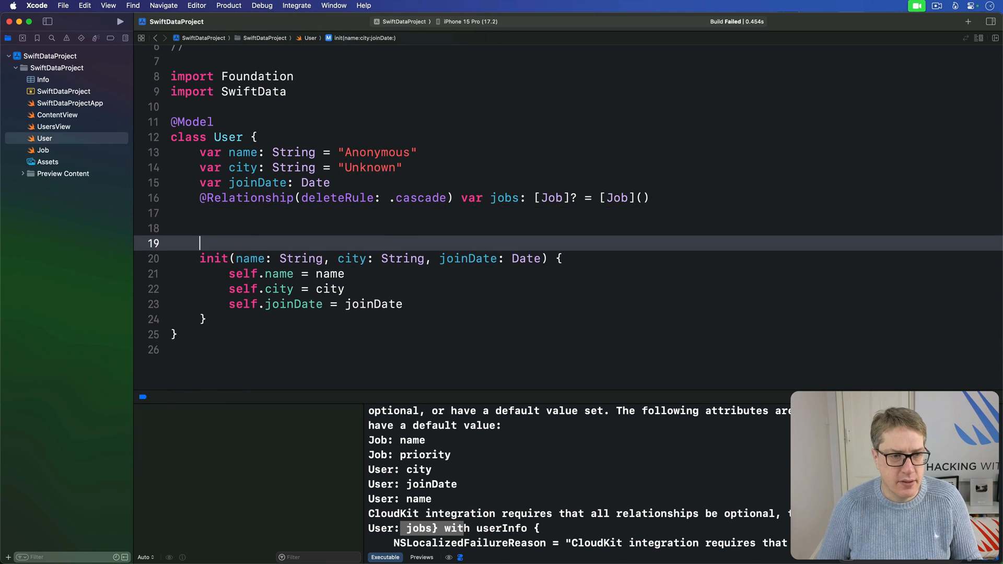
- Add var unwrappedJobs: [Job] { jobs ?? [] } to the User model
{"action": "type", "text": "var unwrappedJobs"}
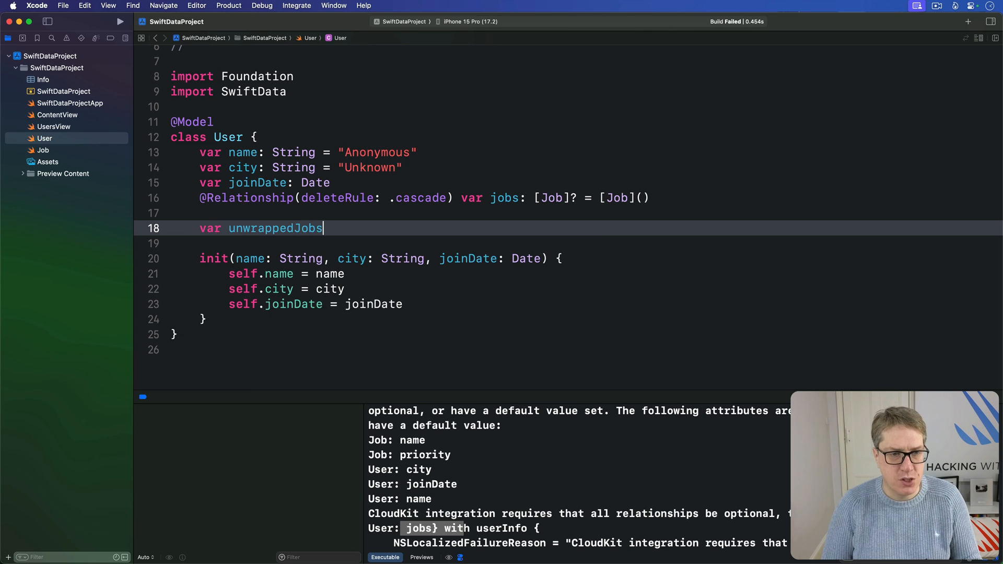
{"action": "type", "text": ": [Job] {"}
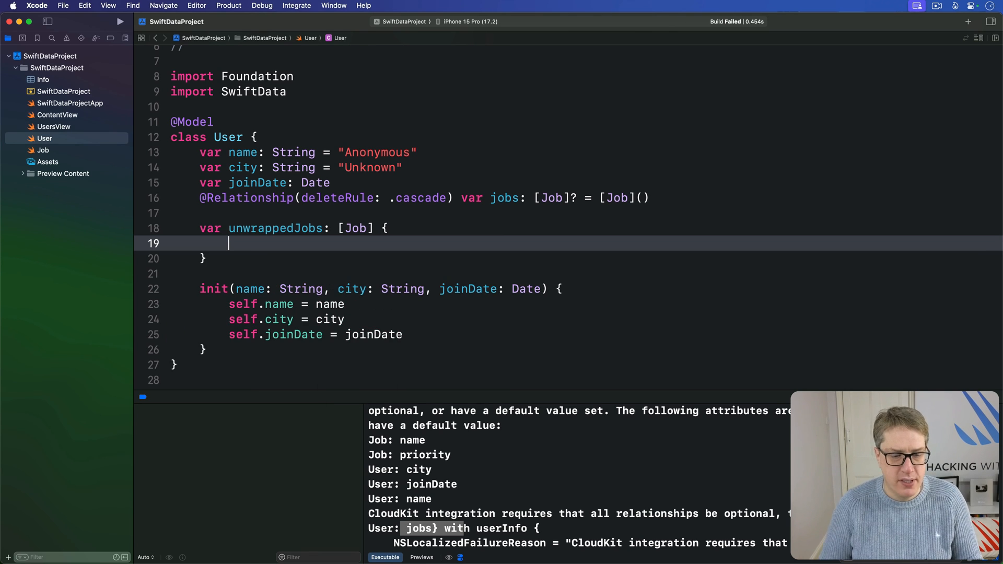
{"action": "type", "text": "jobs ??"}
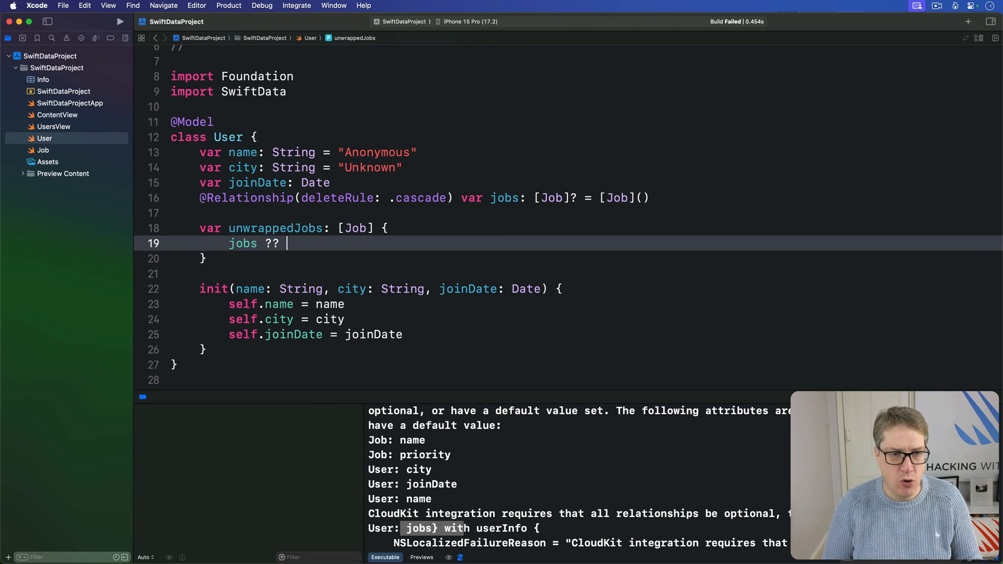
{"action": "type", "text": "[]"}
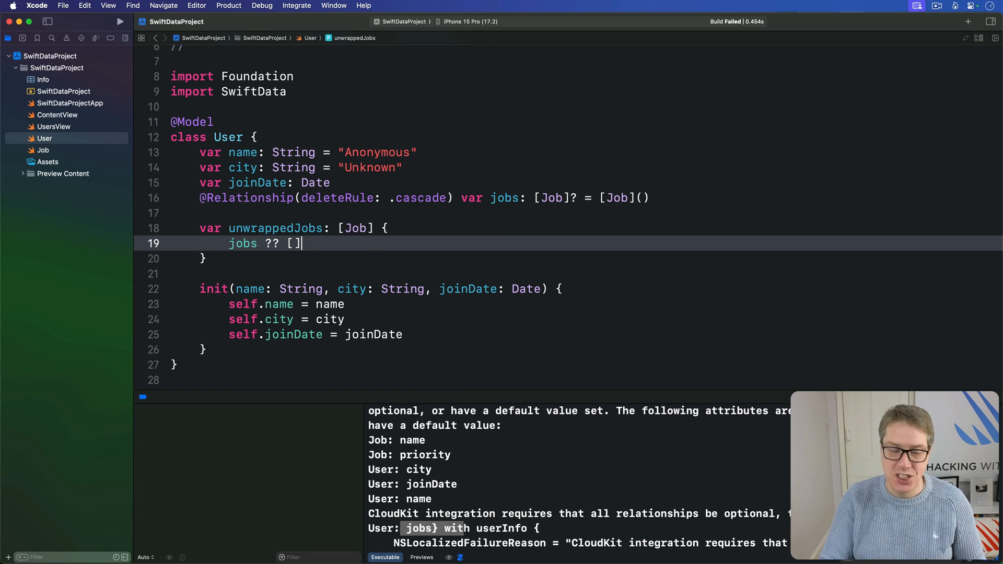
{"action": "double_click", "coordinate": [244, 244]}
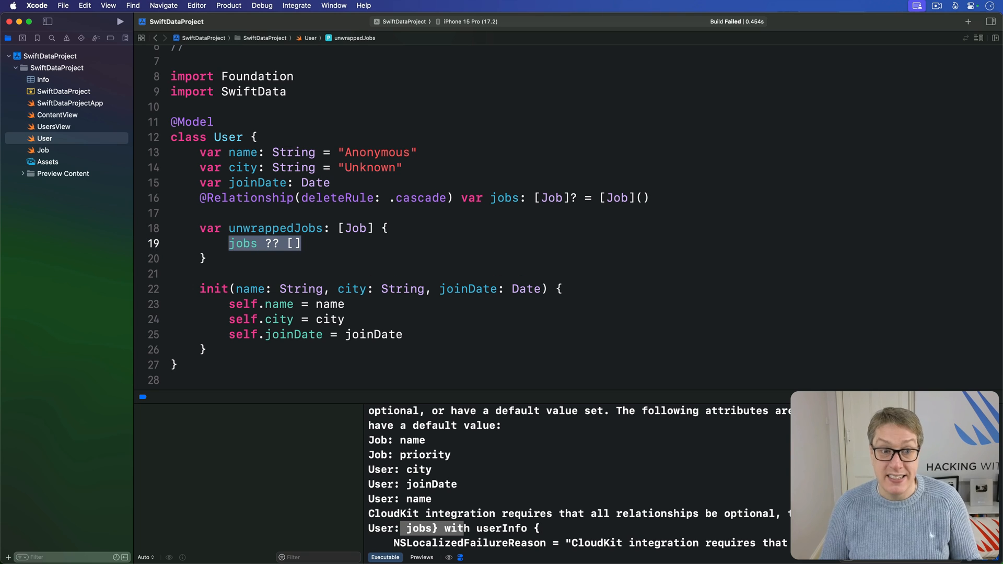
- Use user.unwrappedJobs.count in UsersView and run the app in the Simulator
{"action": "left_click", "coordinate": [54, 127]}
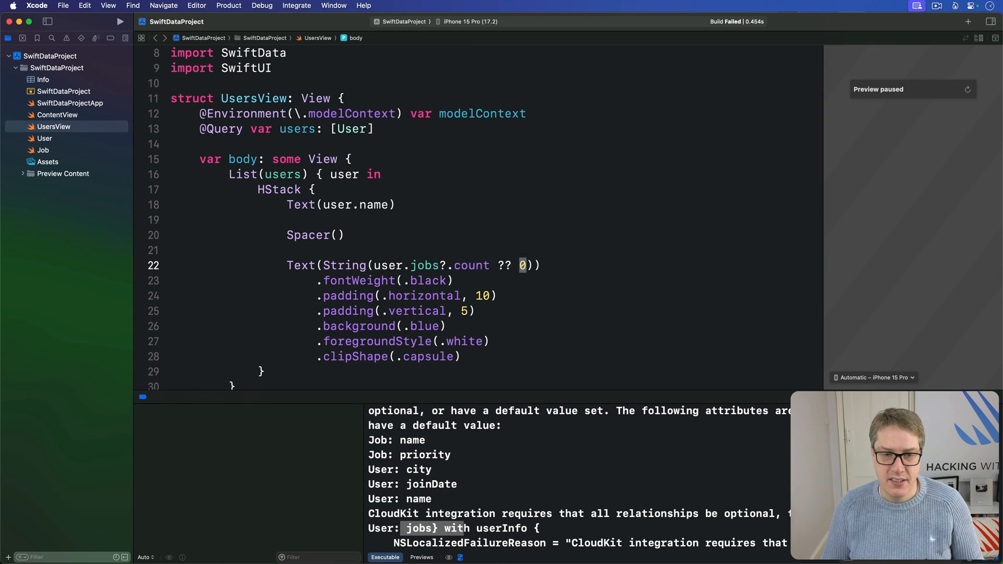
{"action": "type", "text": "unwrappedJobs"}
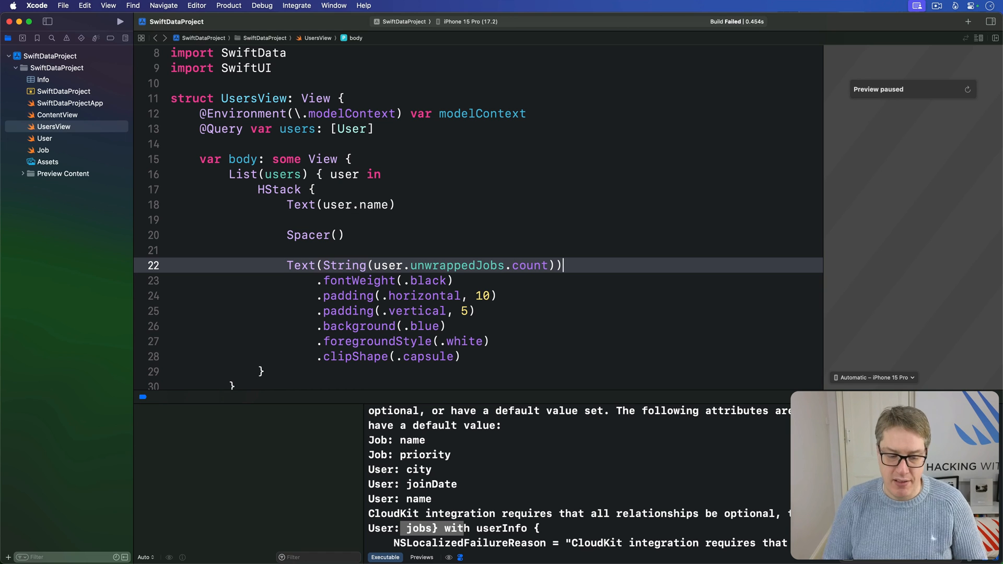
{"action": "left_click", "coordinate": [120, 20]}
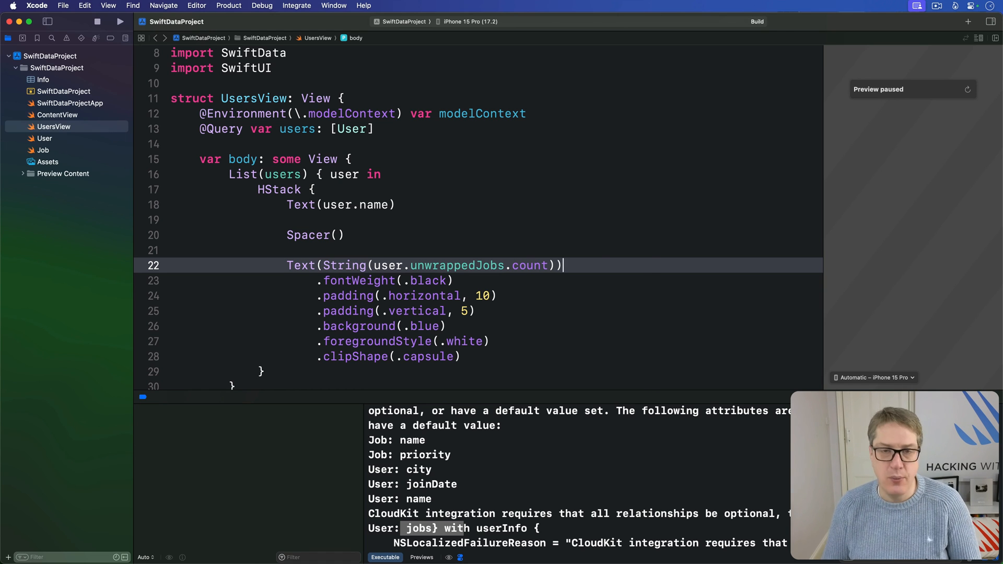
{"action": "left_click", "coordinate": [120, 21]}
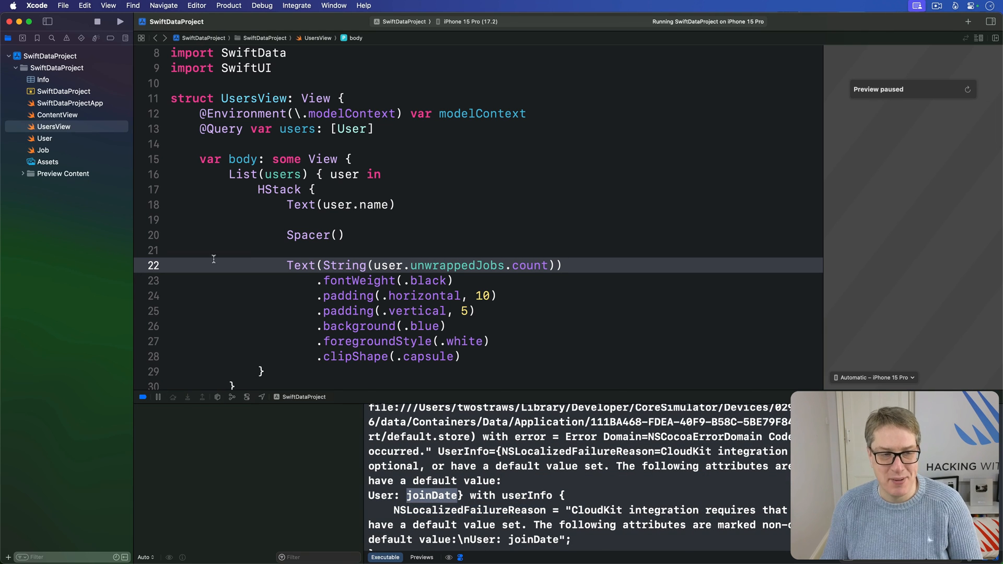
- In User.swift, default joinDate to Date.now so the model builds for CloudKit
{"action": "left_click", "coordinate": [43, 137]}
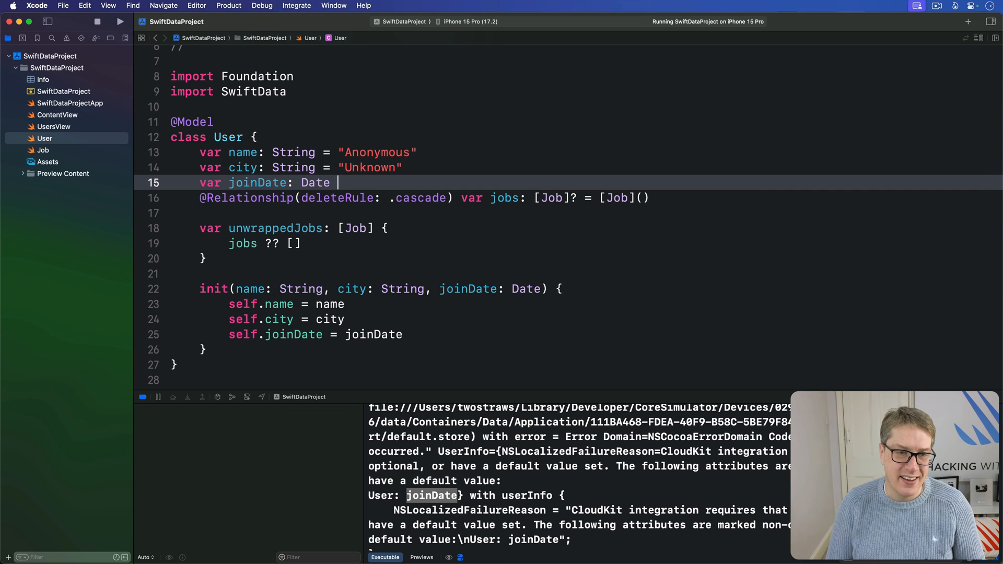
{"action": "type", "text": "= .now"}
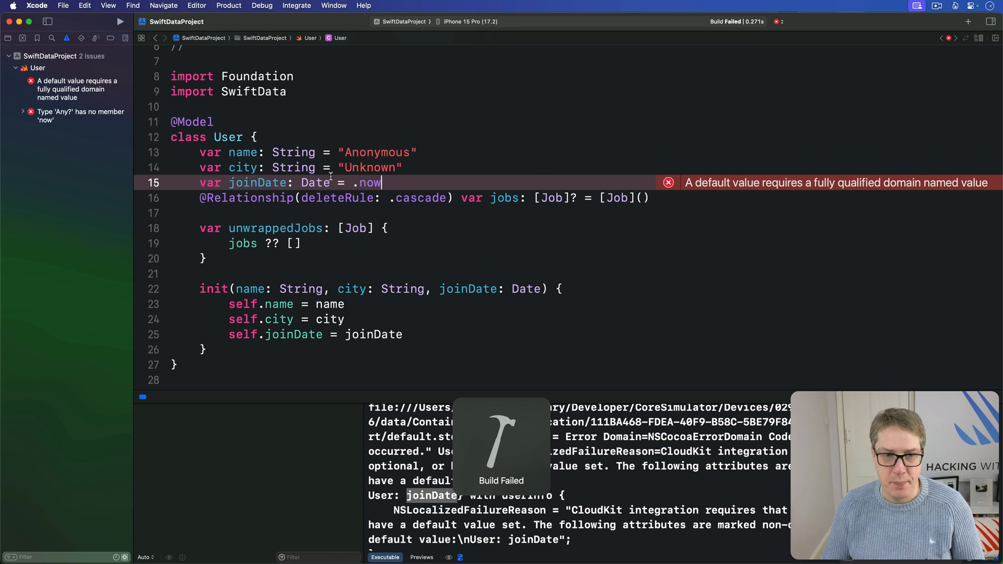
{"action": "type", "text": "Date"}
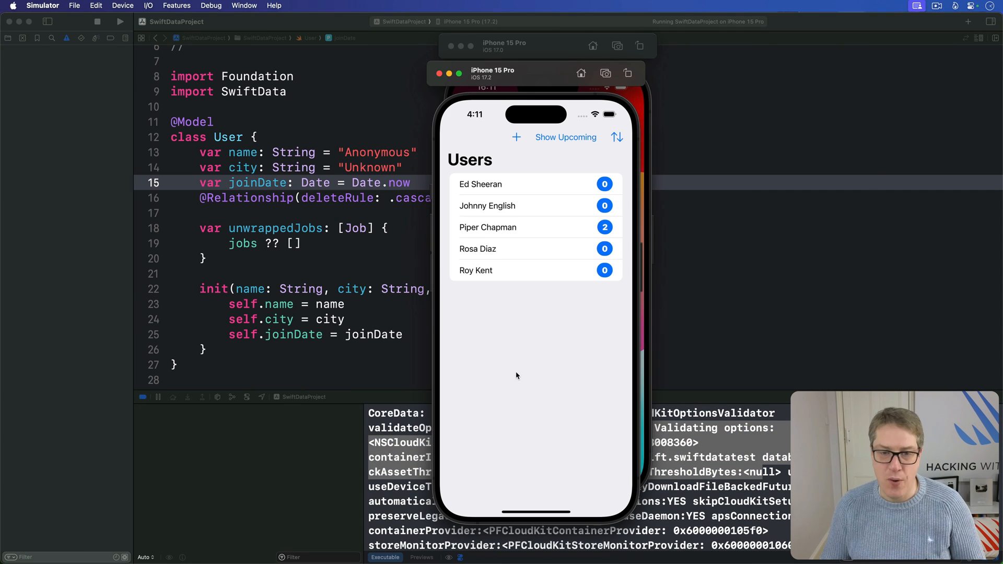
{"action": "mouse_move", "coordinate": [656, 280]}
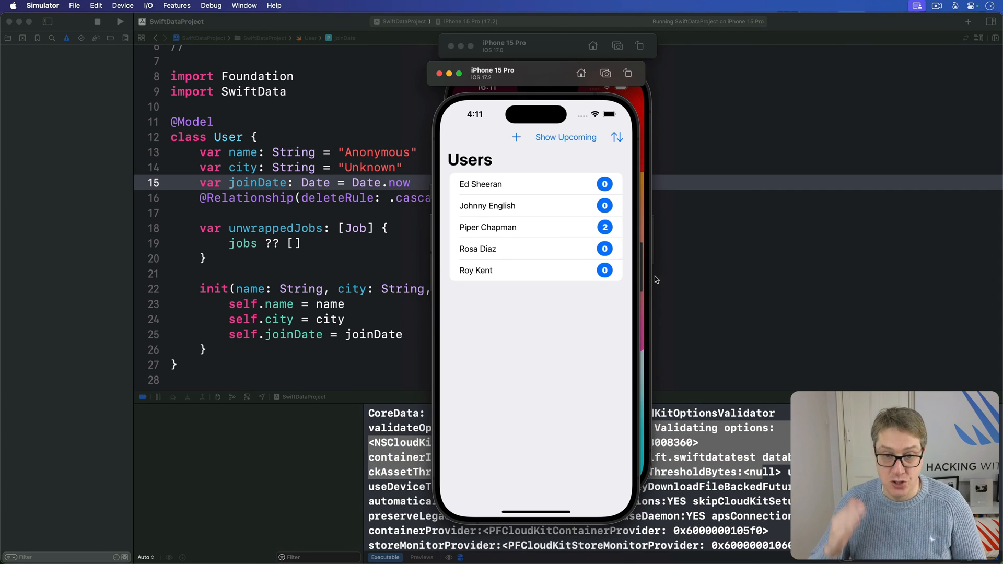